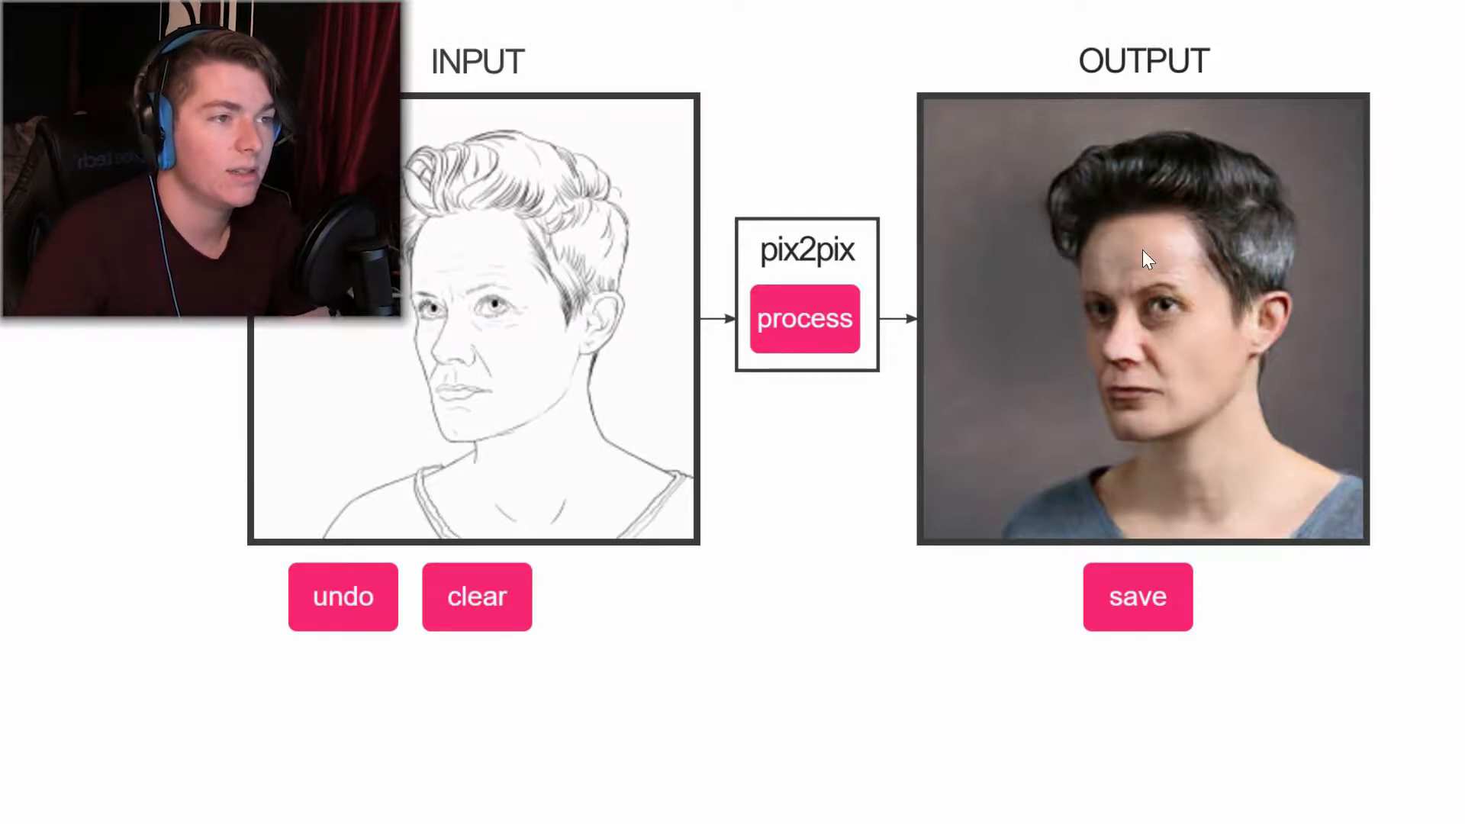
mouse_move(1000, 317)
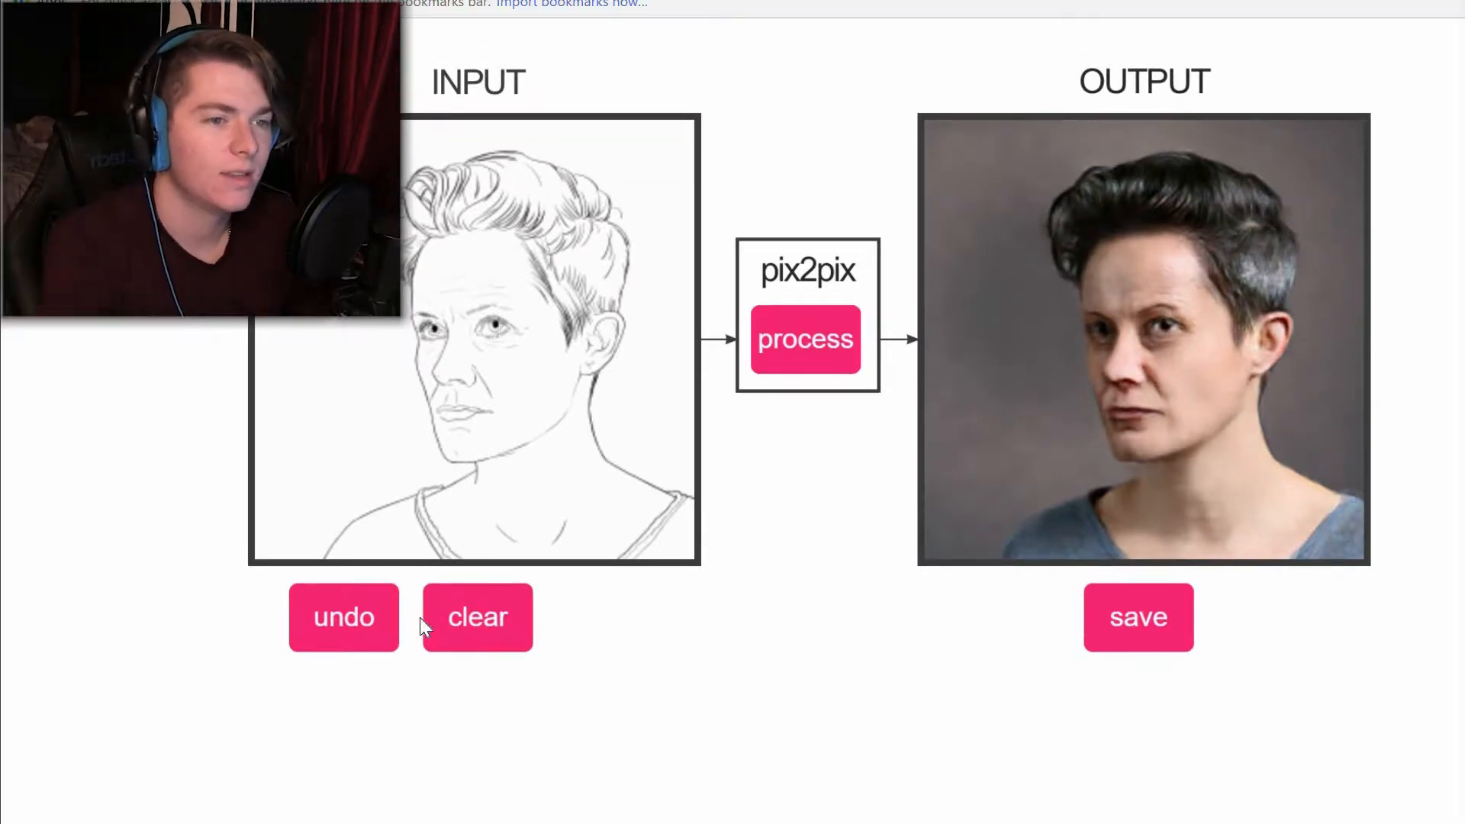
Clear the old portrait and draw a cartoon face with an eared hat outline
left_click(478, 616)
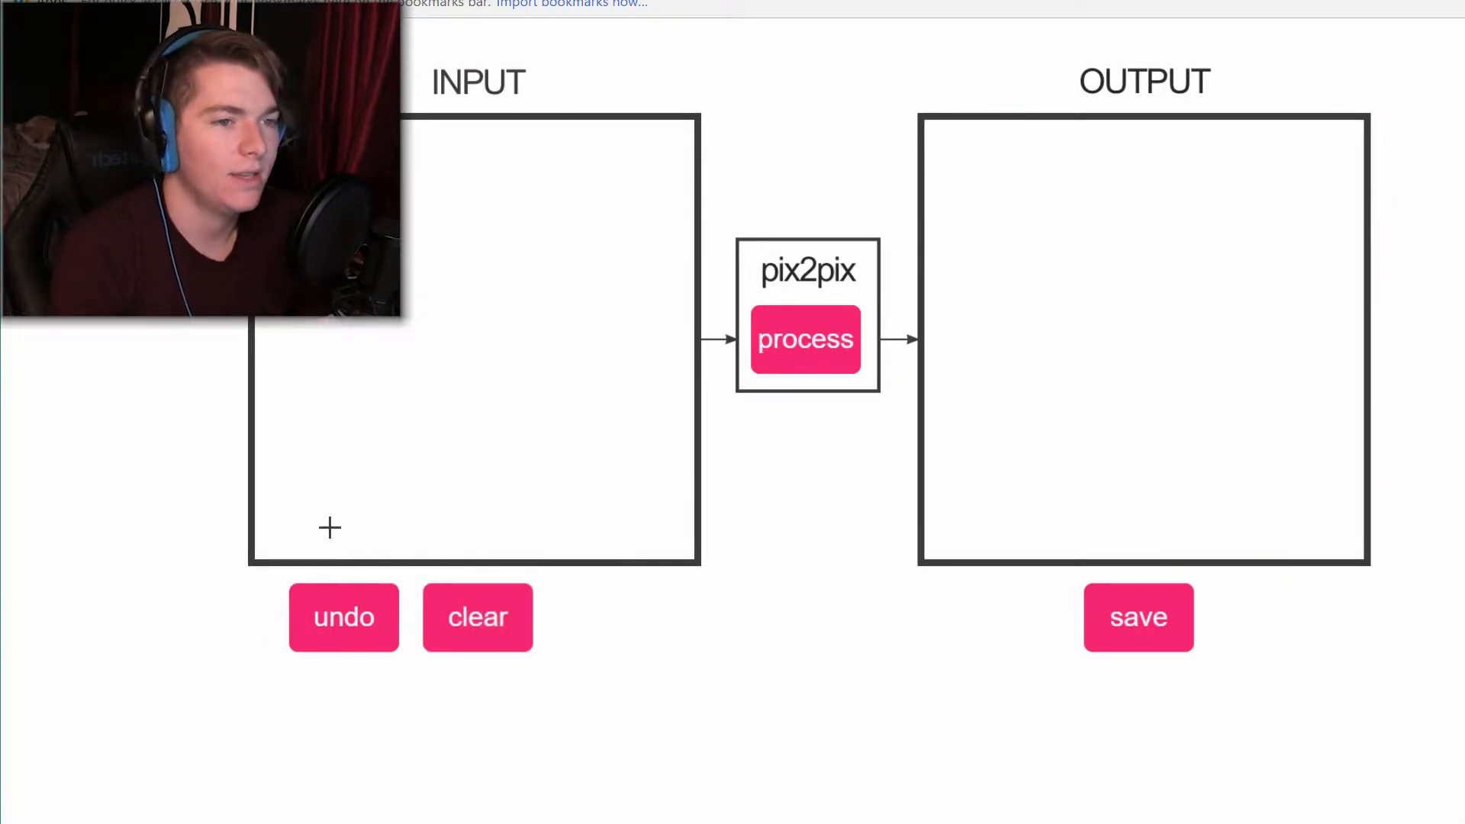
mouse_move(292, 533)
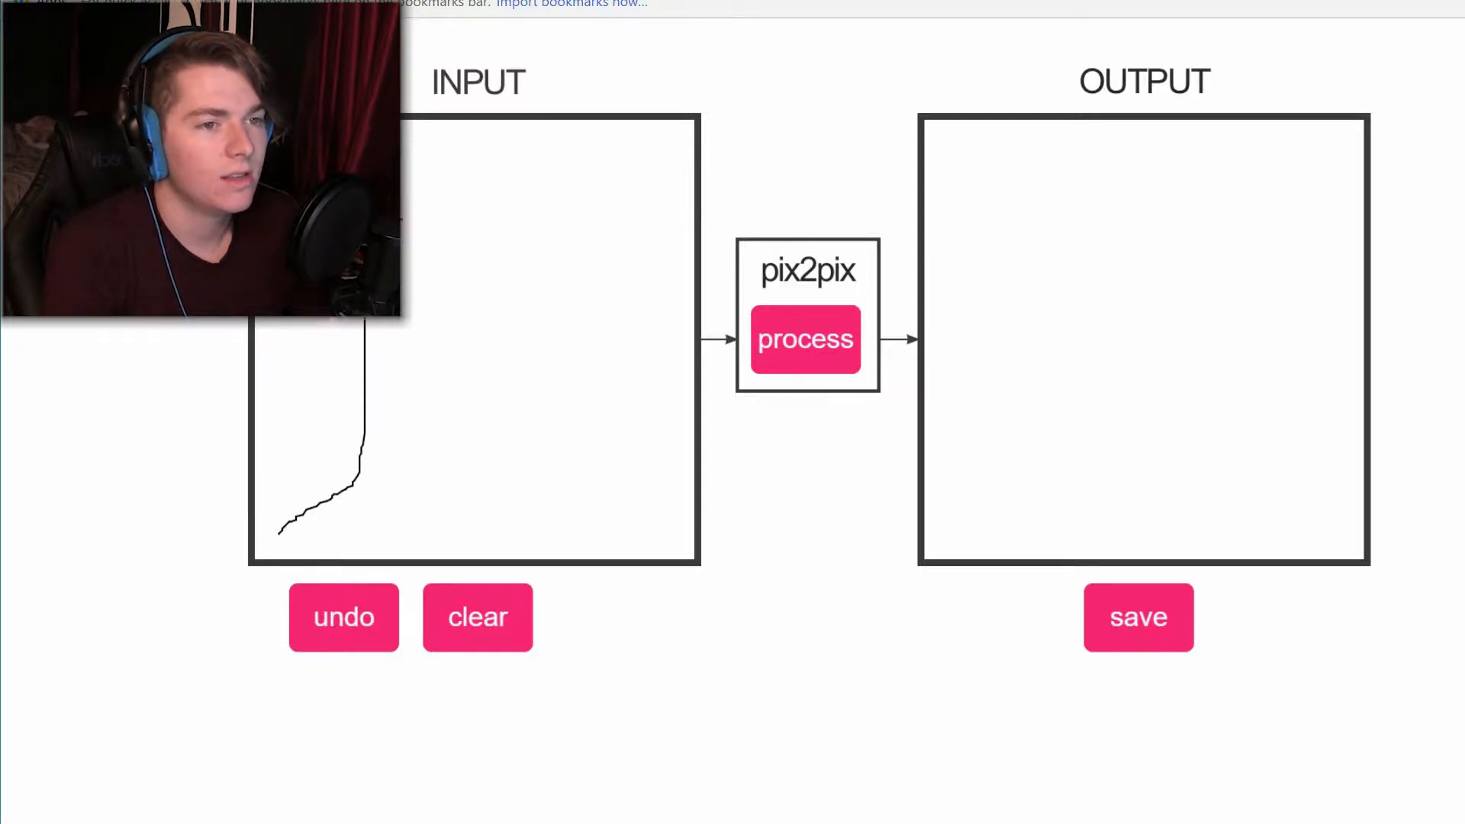
left_click_drag(411, 216, 421, 262)
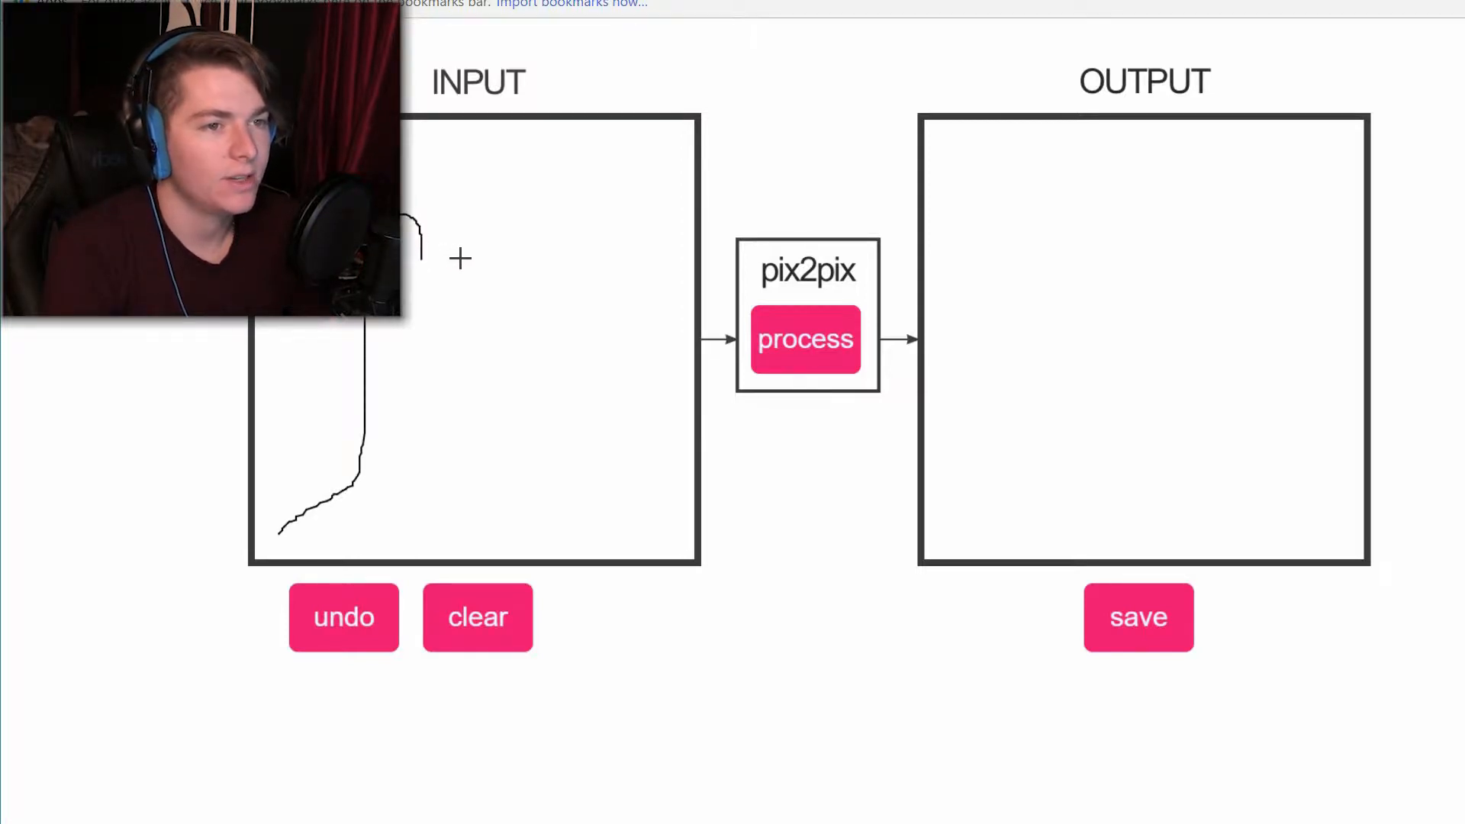
left_click_drag(421, 261, 599, 261)
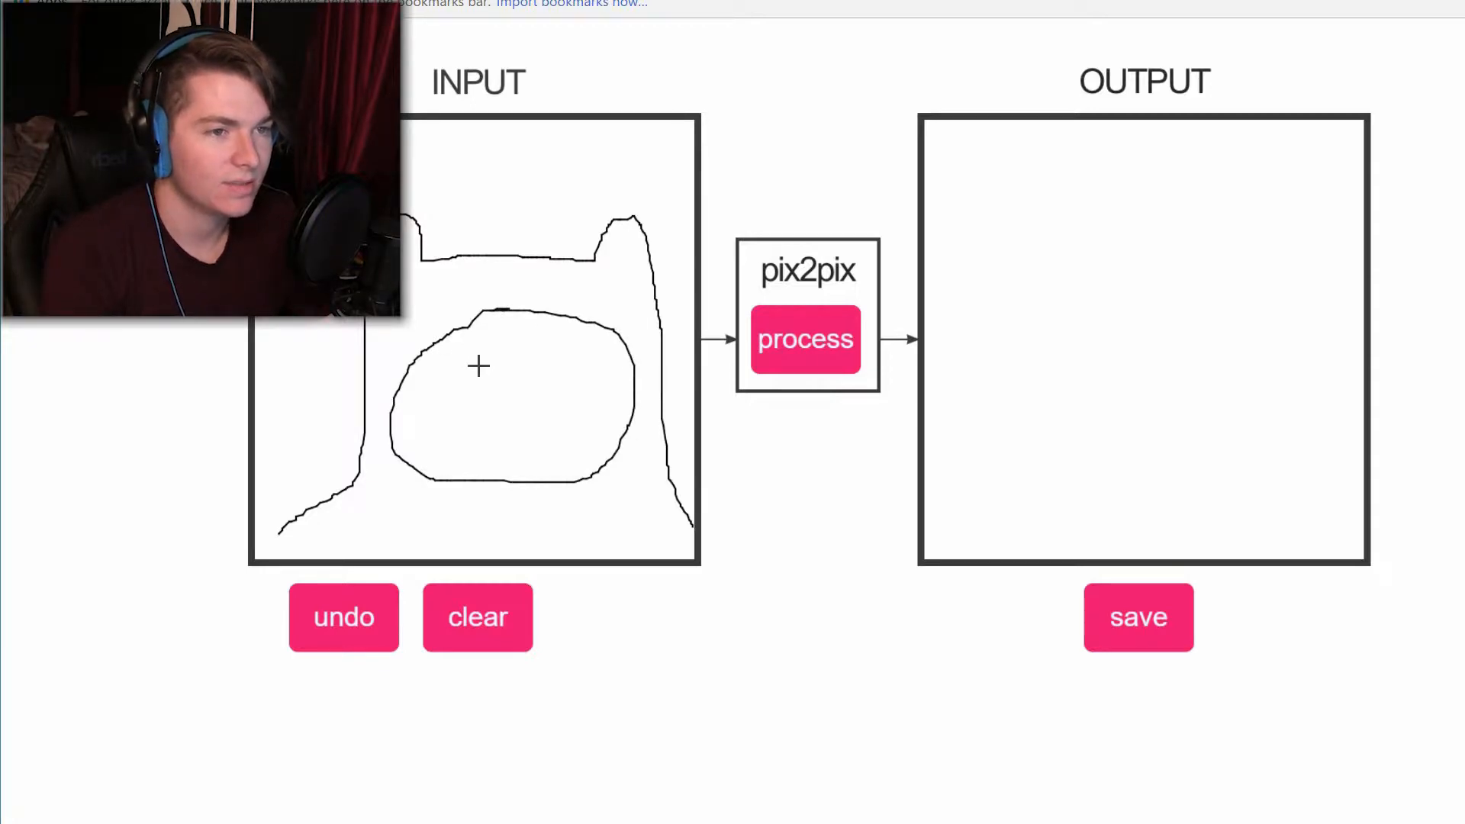
mouse_move(471, 363)
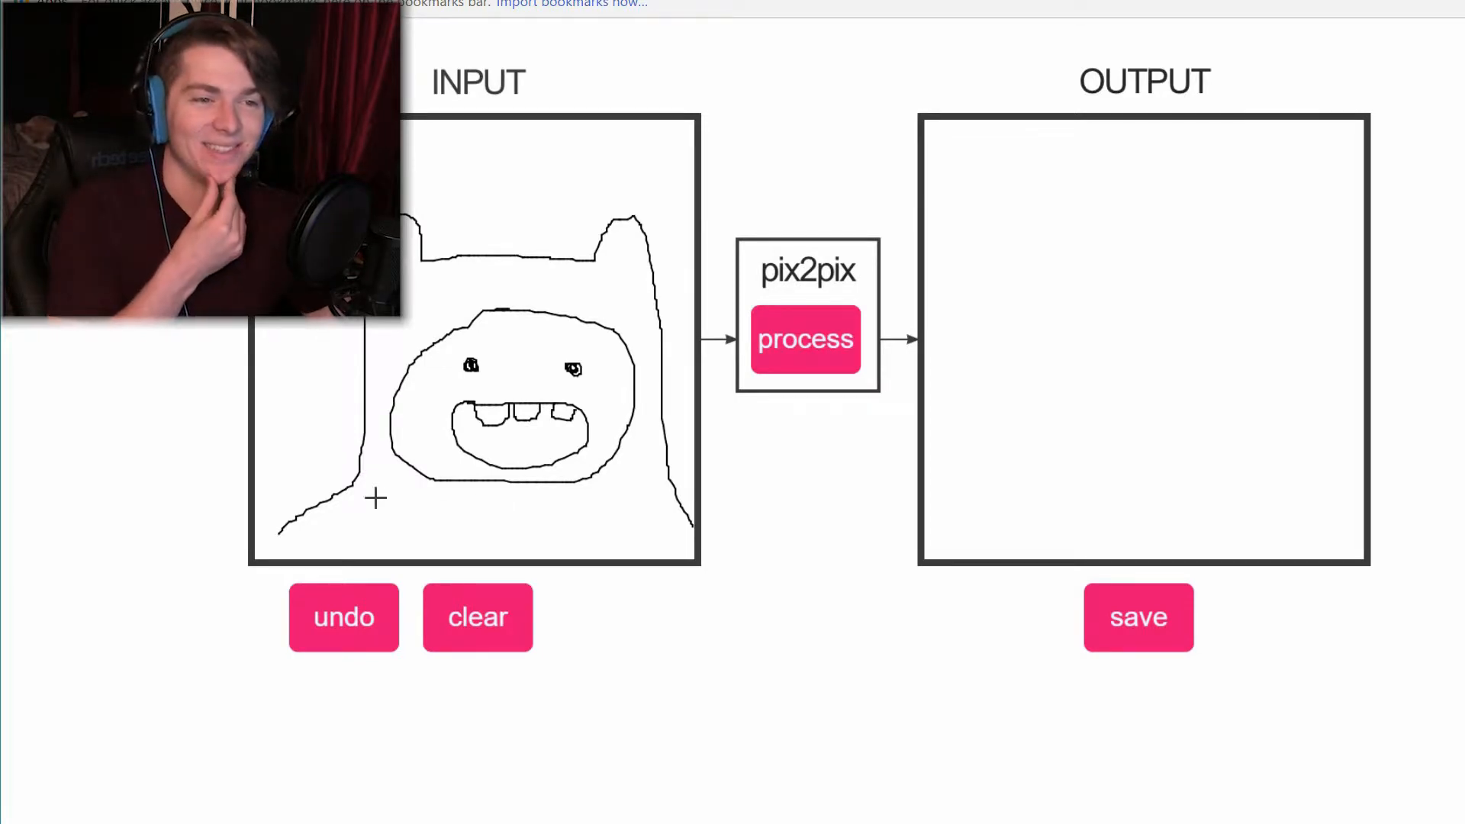
left_click_drag(373, 496, 658, 509)
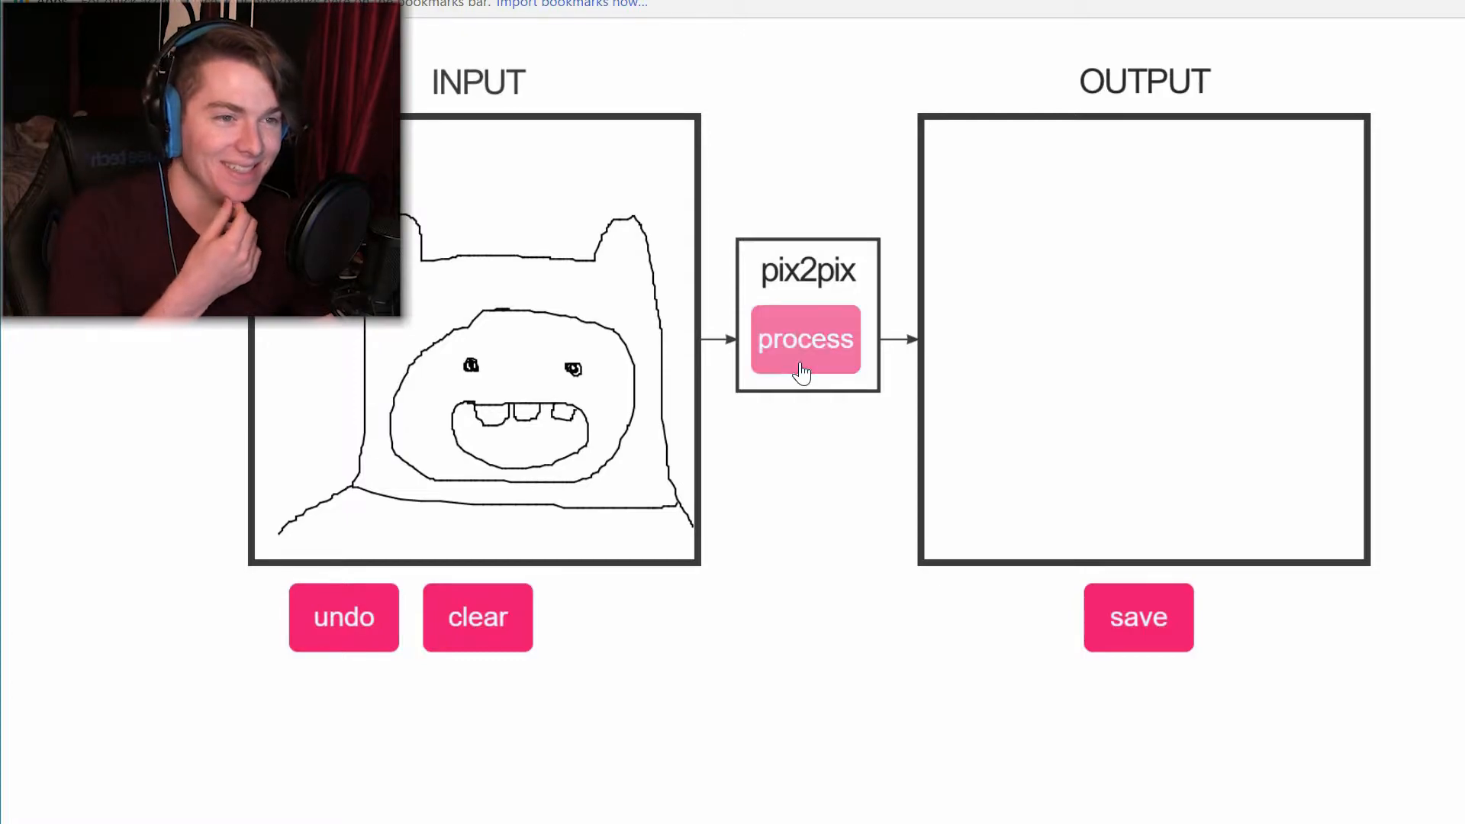
Generate a dark-haired, grimacing photo-like face from the toothy-grin cartoon sketch
left_click(805, 339)
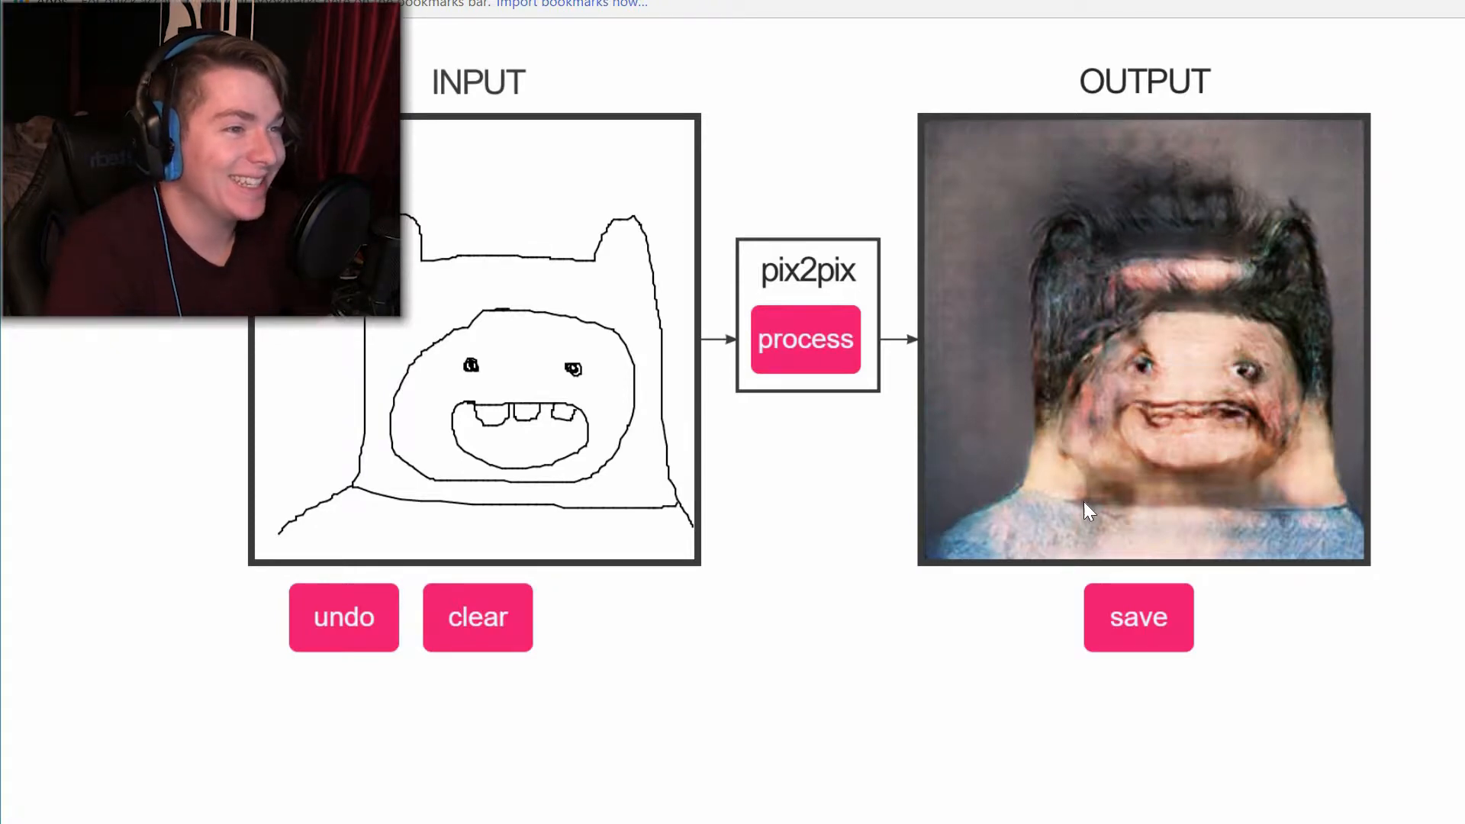
mouse_move(1098, 540)
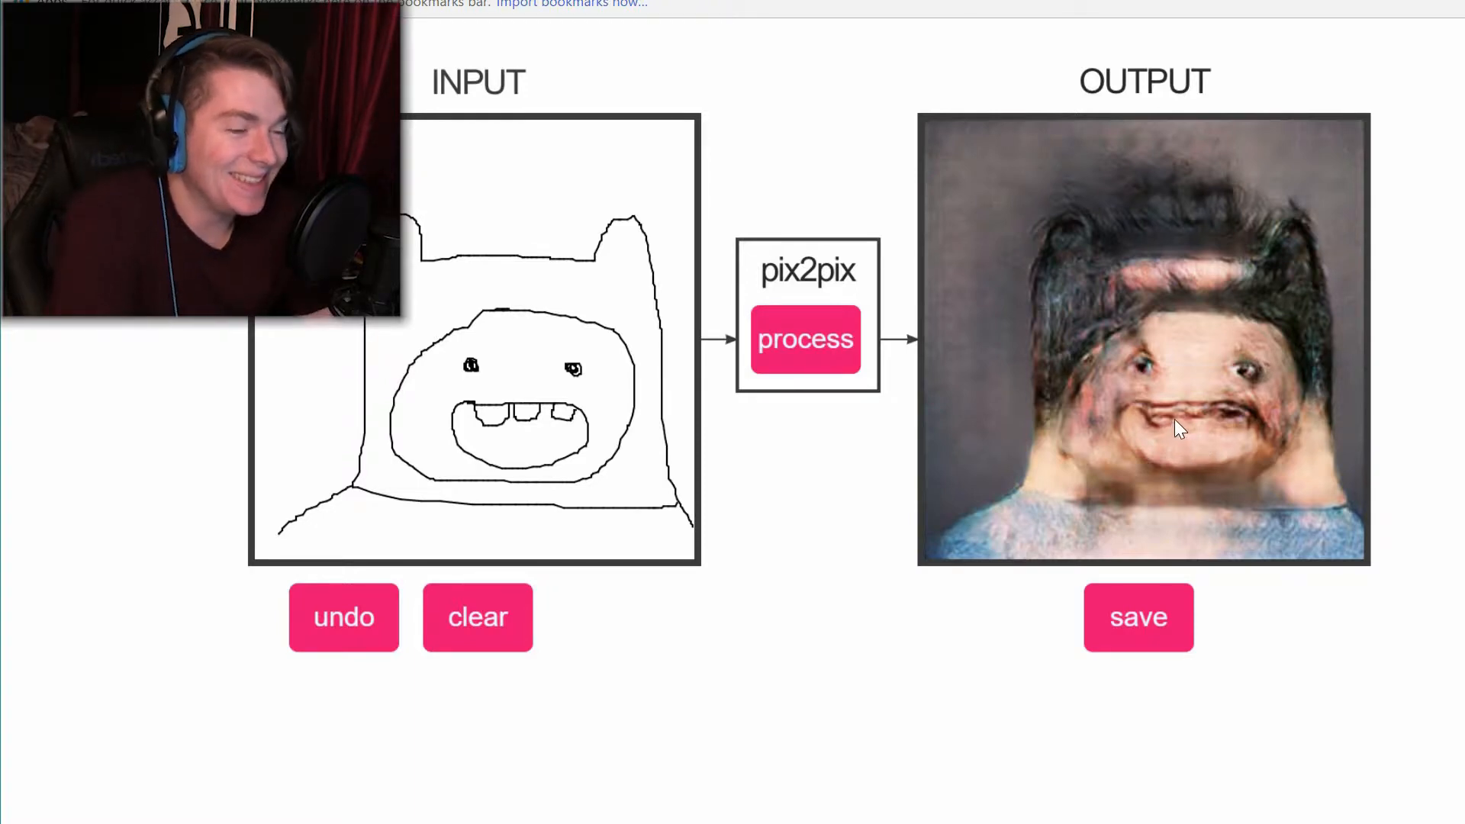
mouse_move(1402, 759)
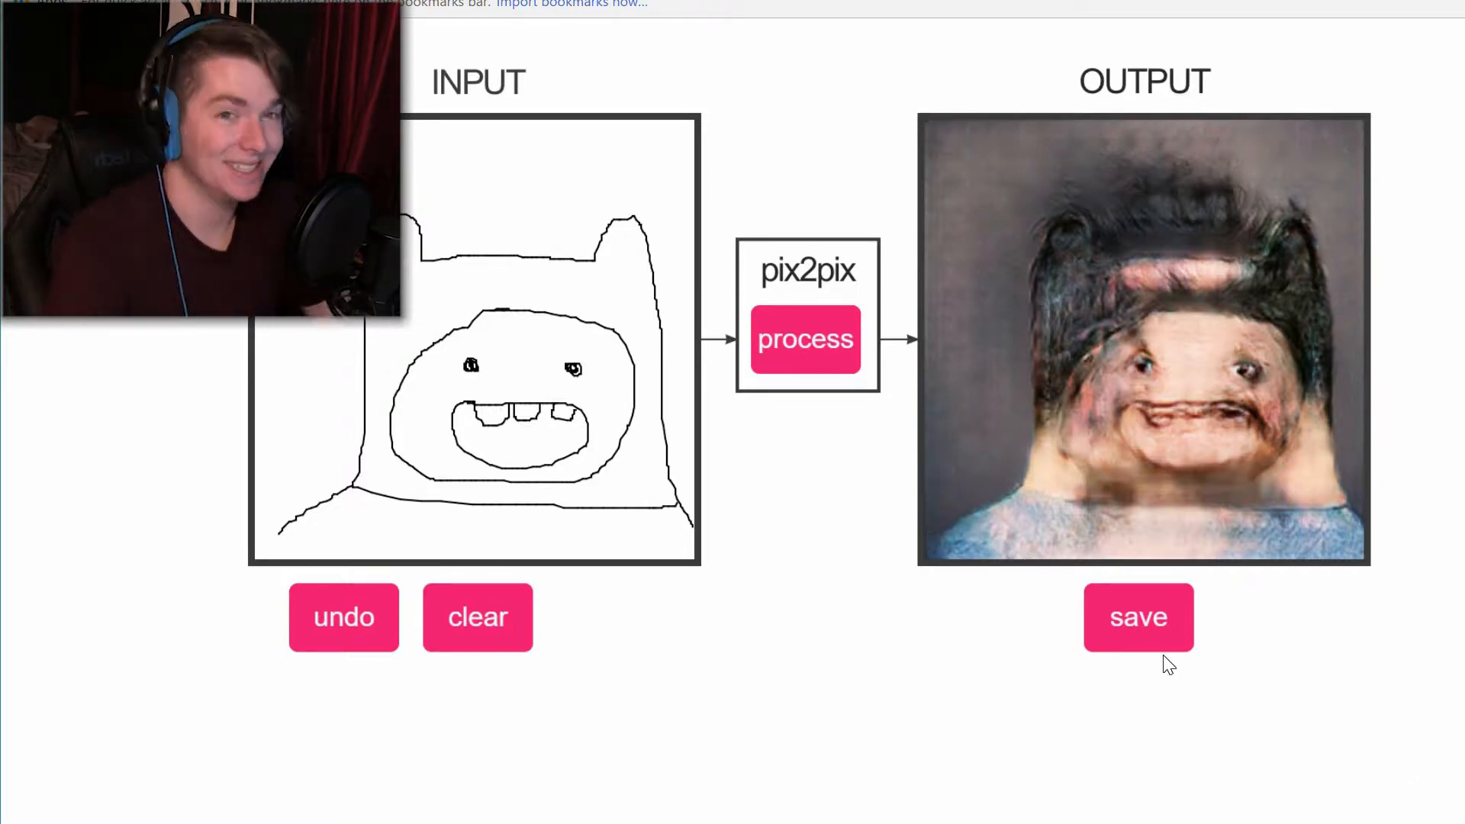
mouse_move(770, 628)
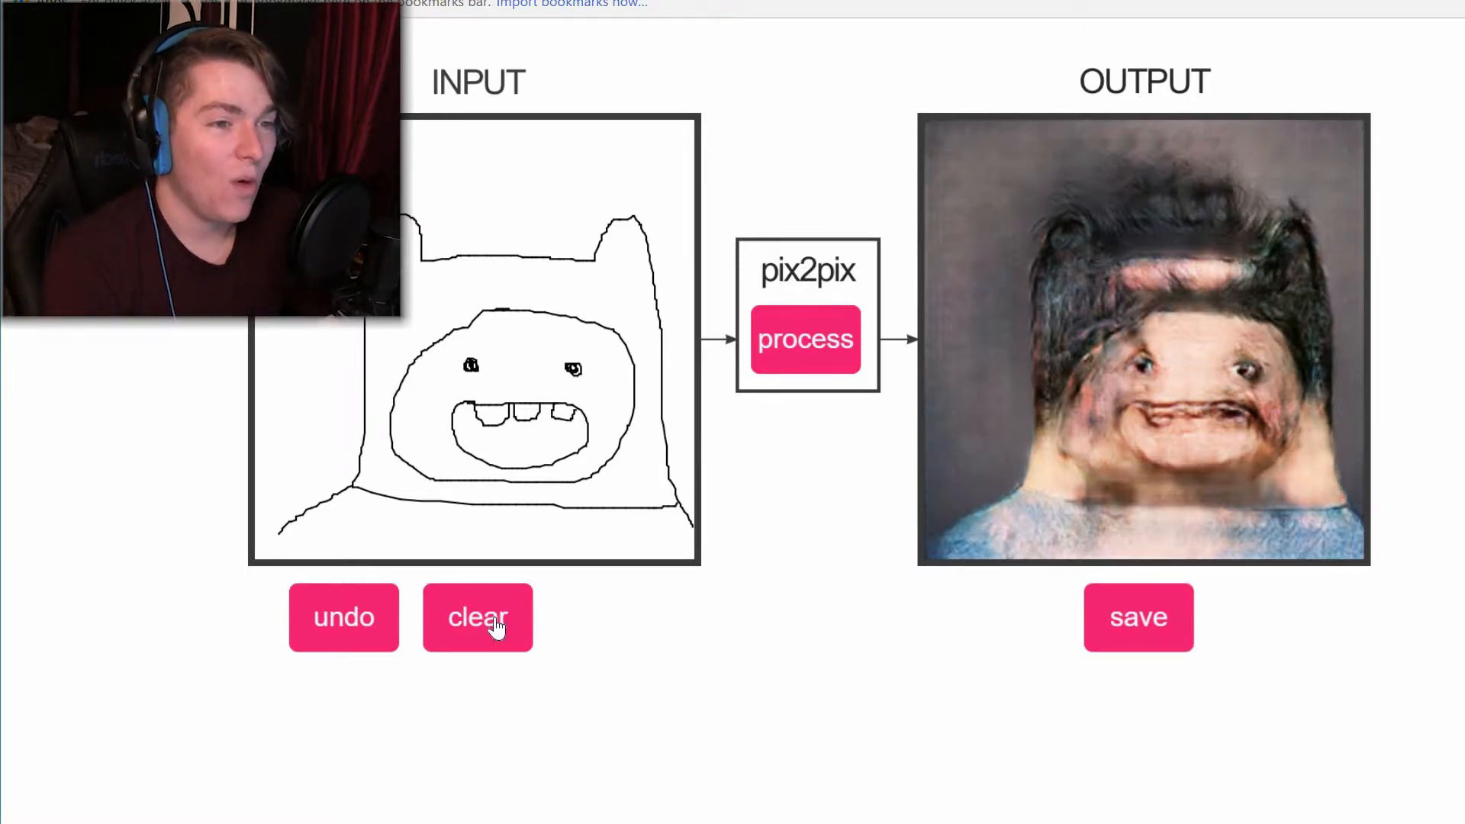
Clear the canvas and sketch a droopy dog head with eyes, jowls, nose, mouth and teeth
left_click(477, 617)
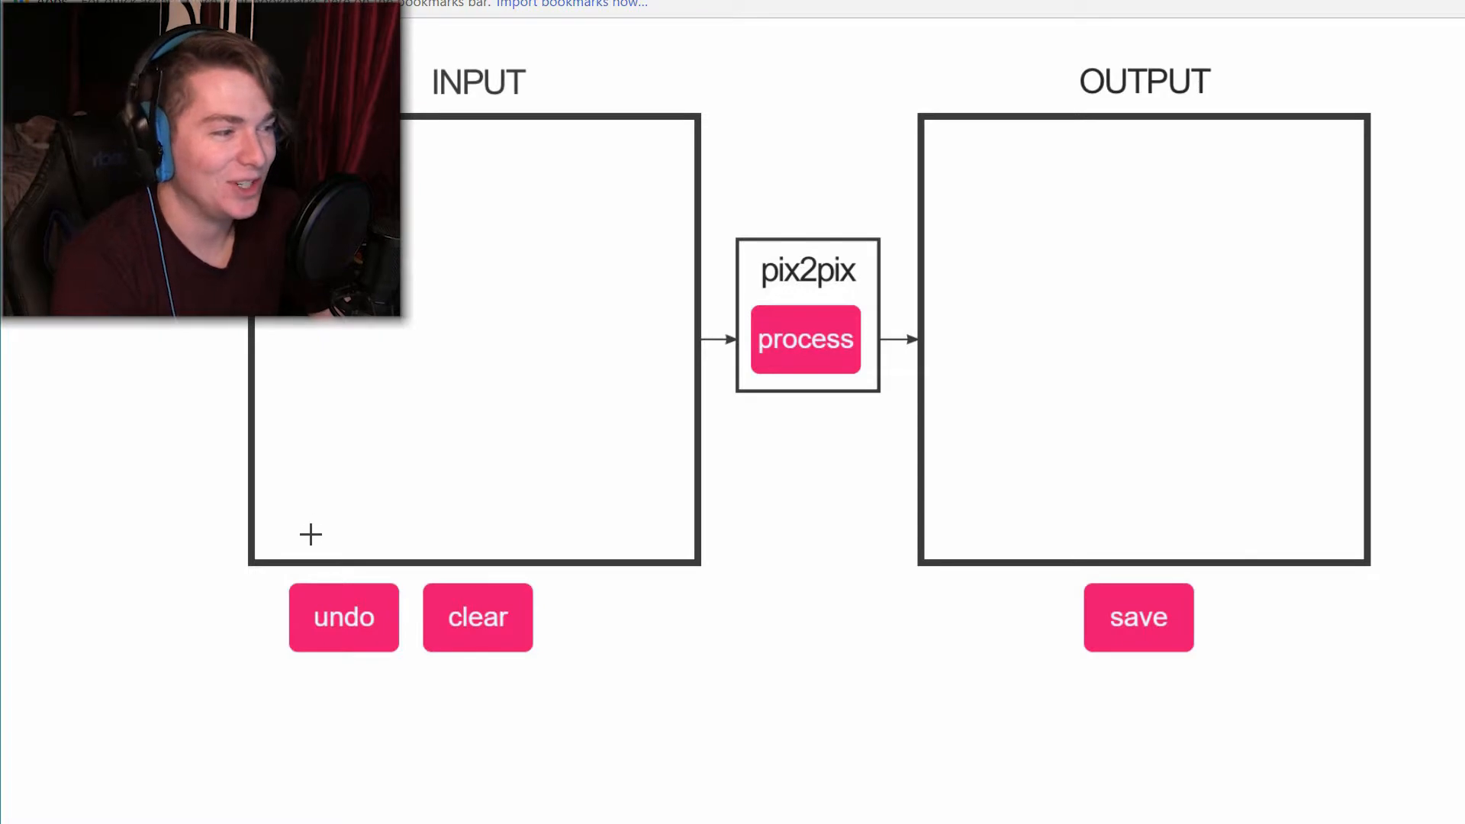
left_click_drag(322, 551, 647, 413)
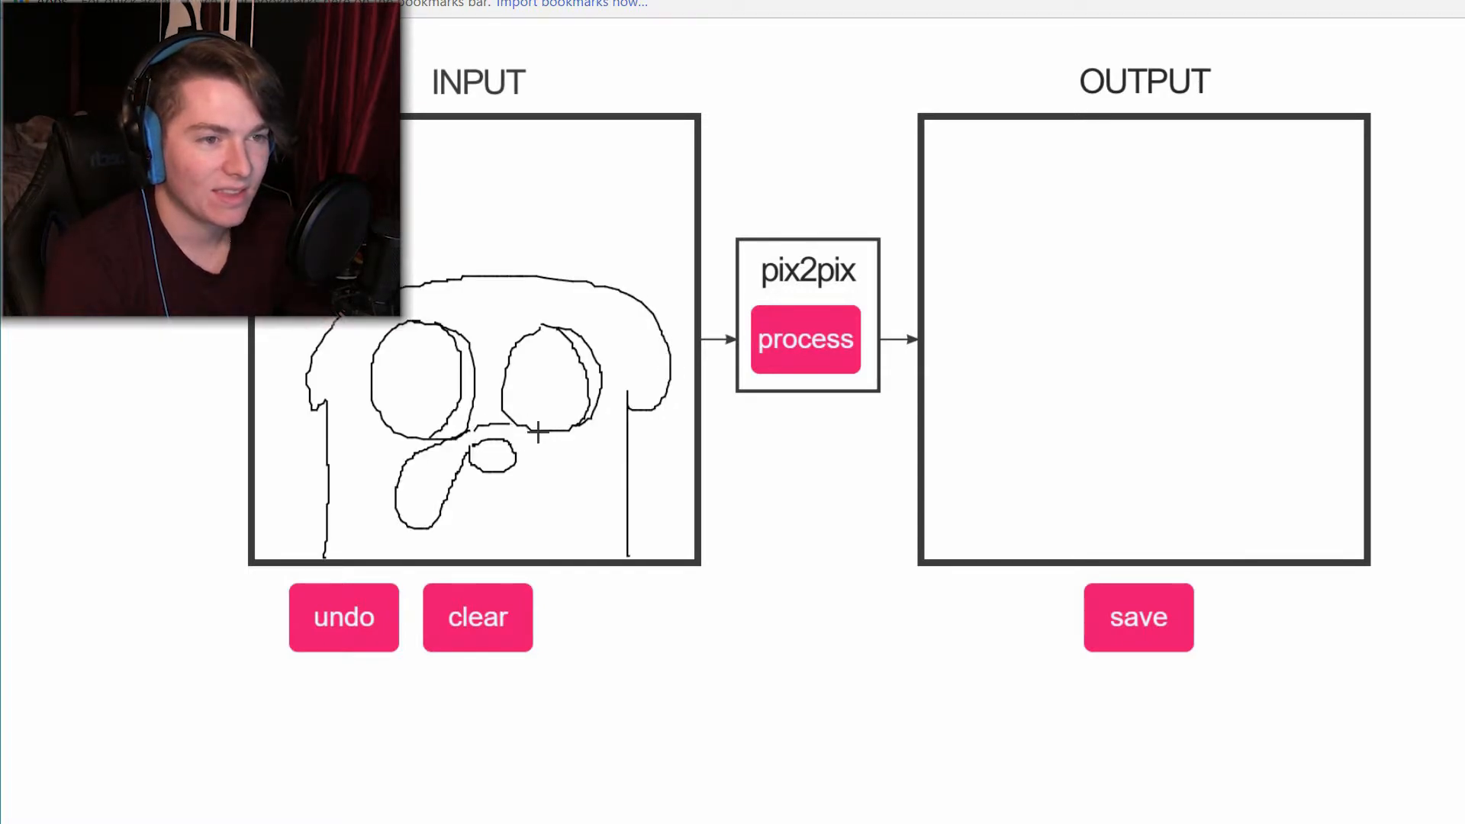
left_click_drag(537, 430, 561, 504)
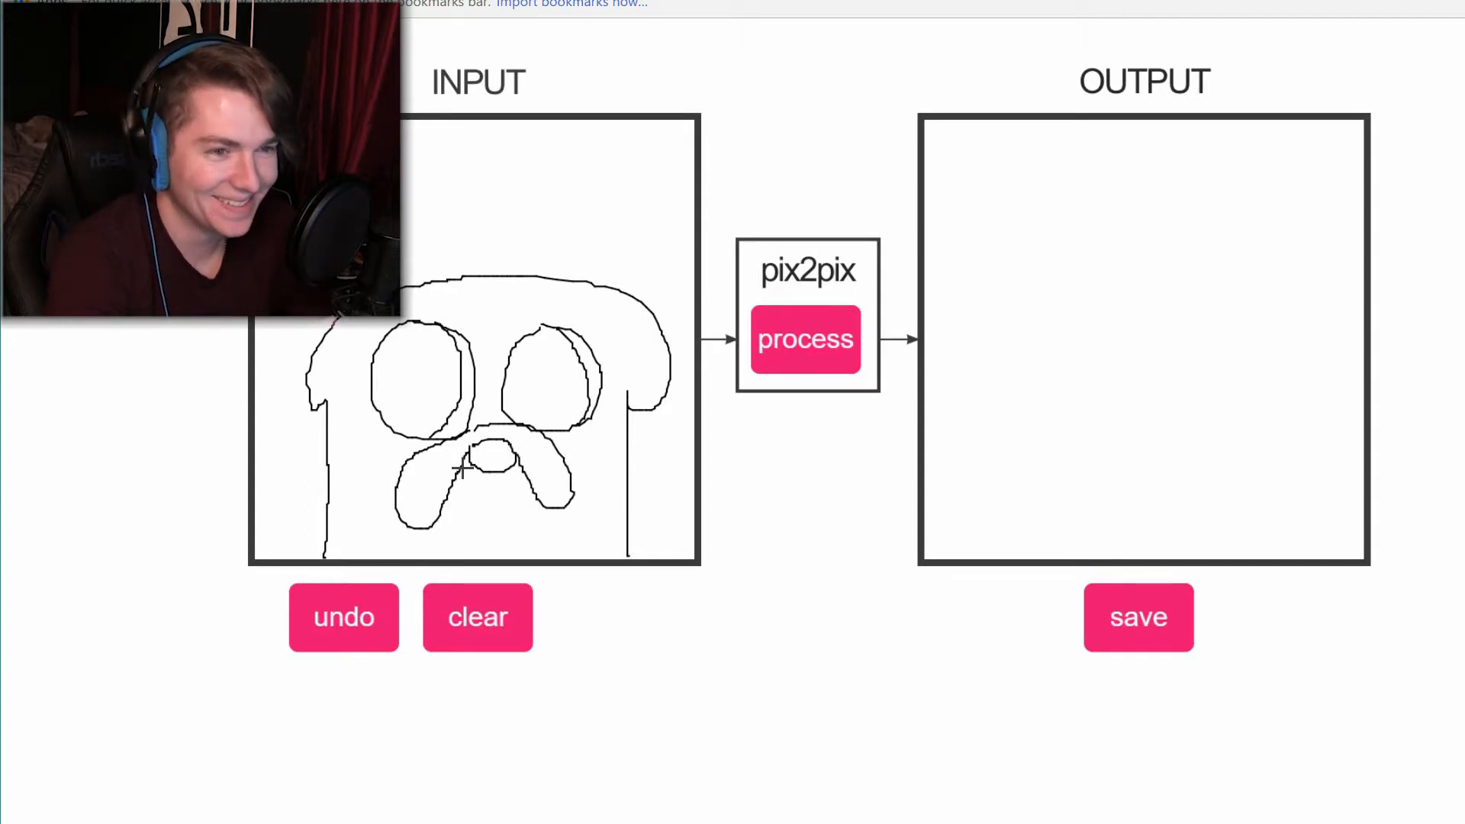
left_click_drag(458, 472, 533, 477)
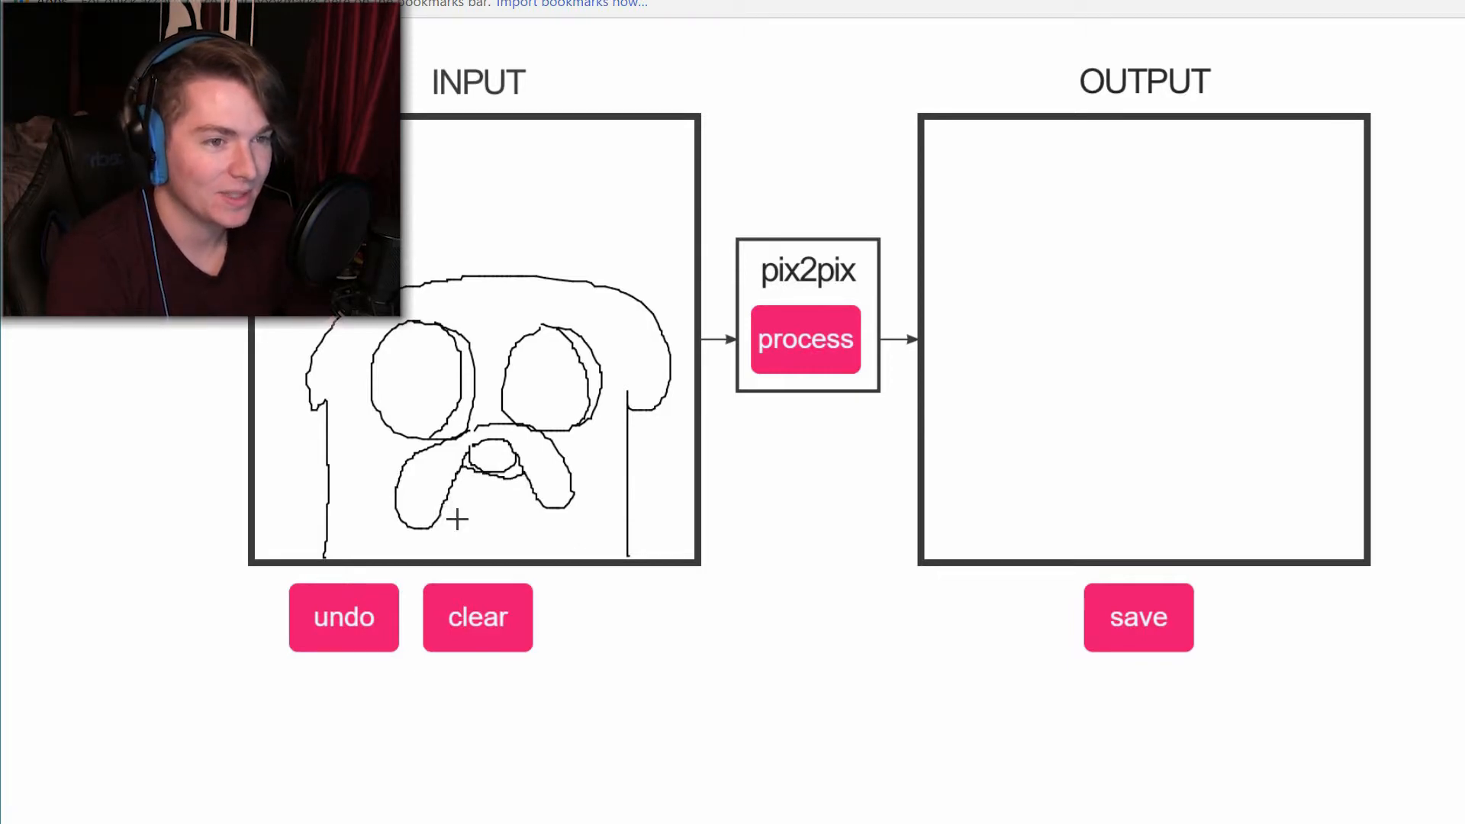
left_click_drag(458, 519, 491, 495)
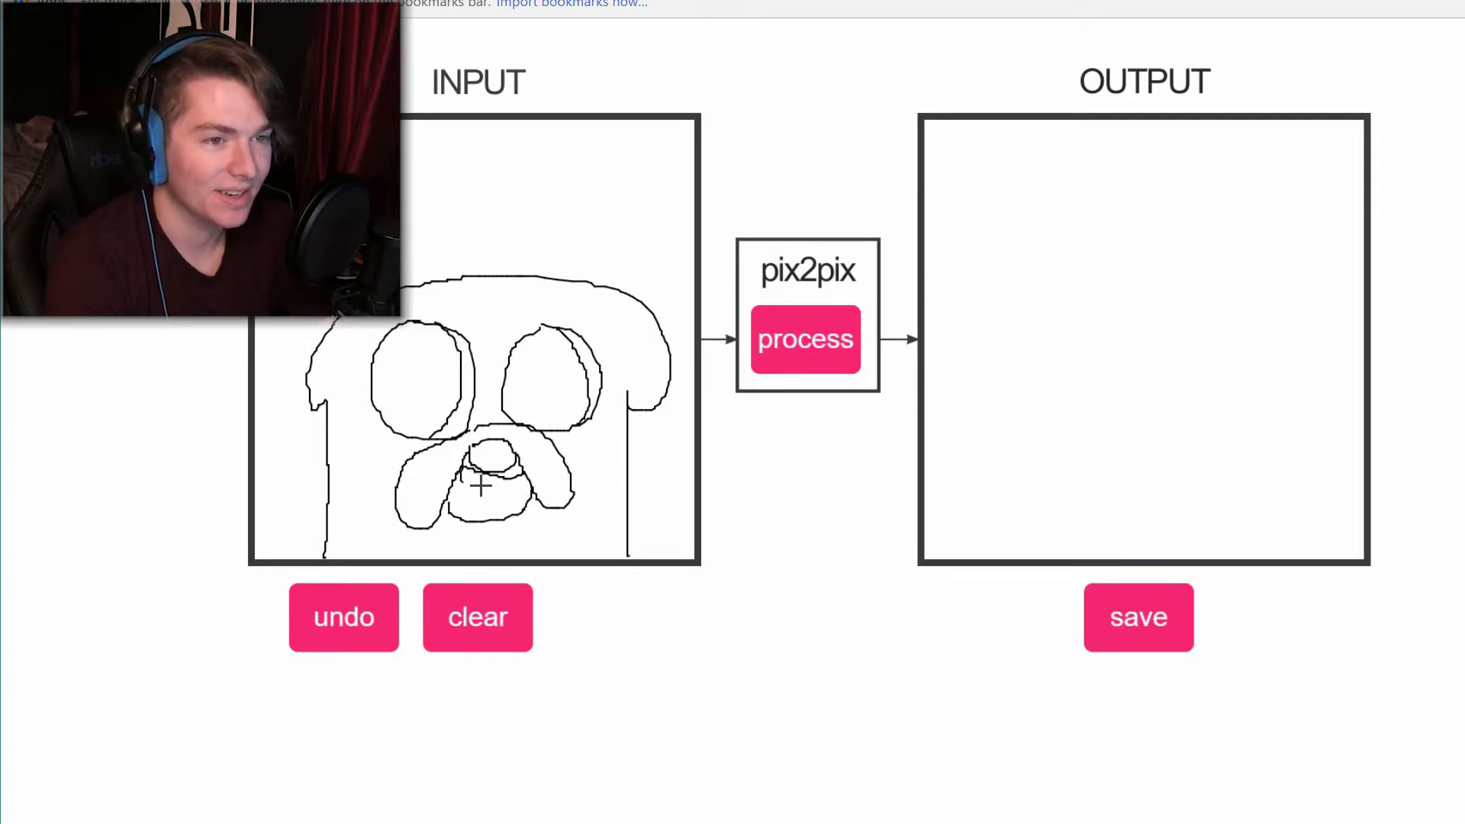
left_click_drag(467, 481, 504, 482)
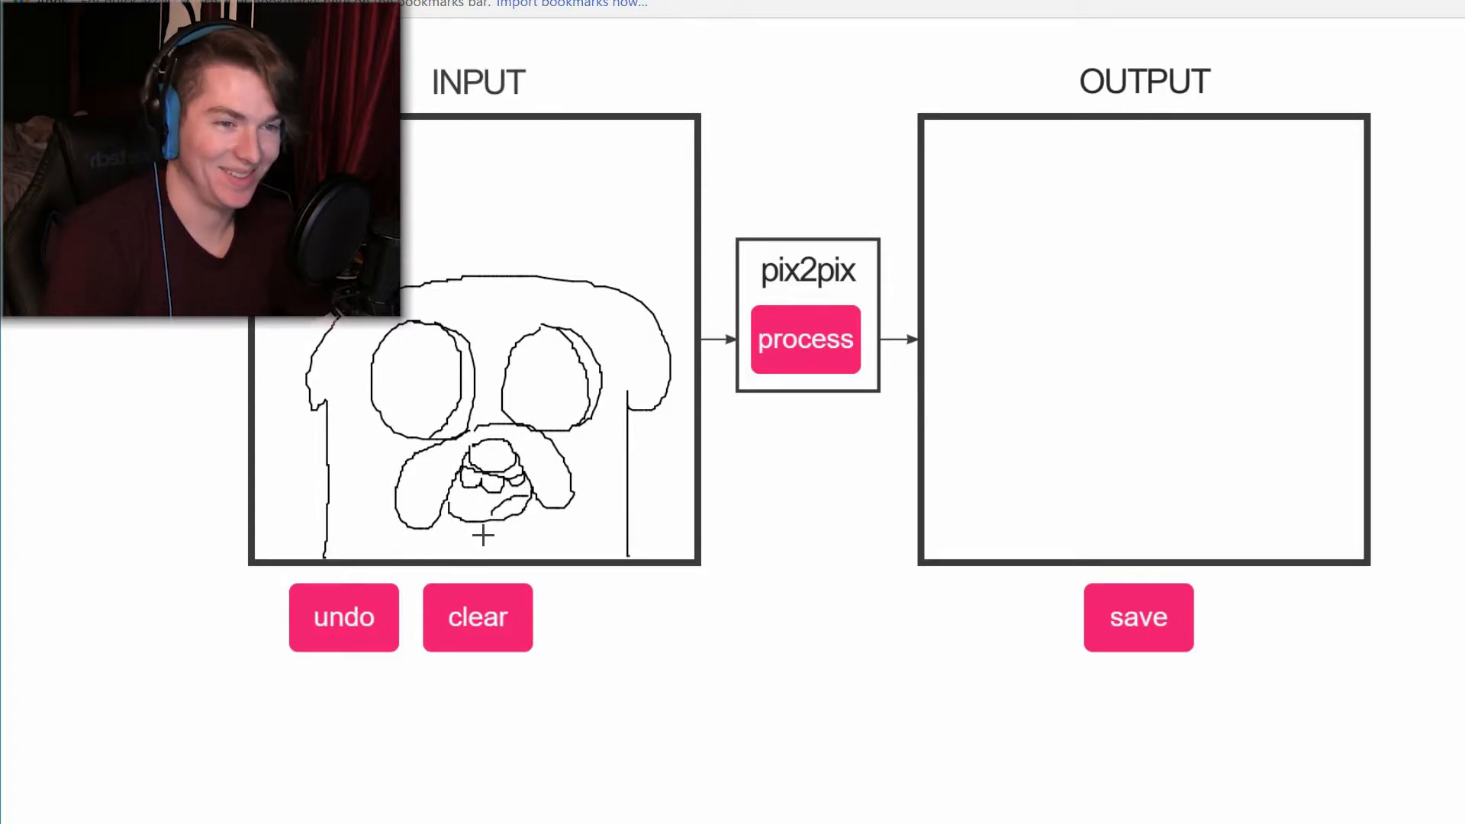
Convert the dog sketch into a photo-like face, then clear the canvas
left_click(804, 339)
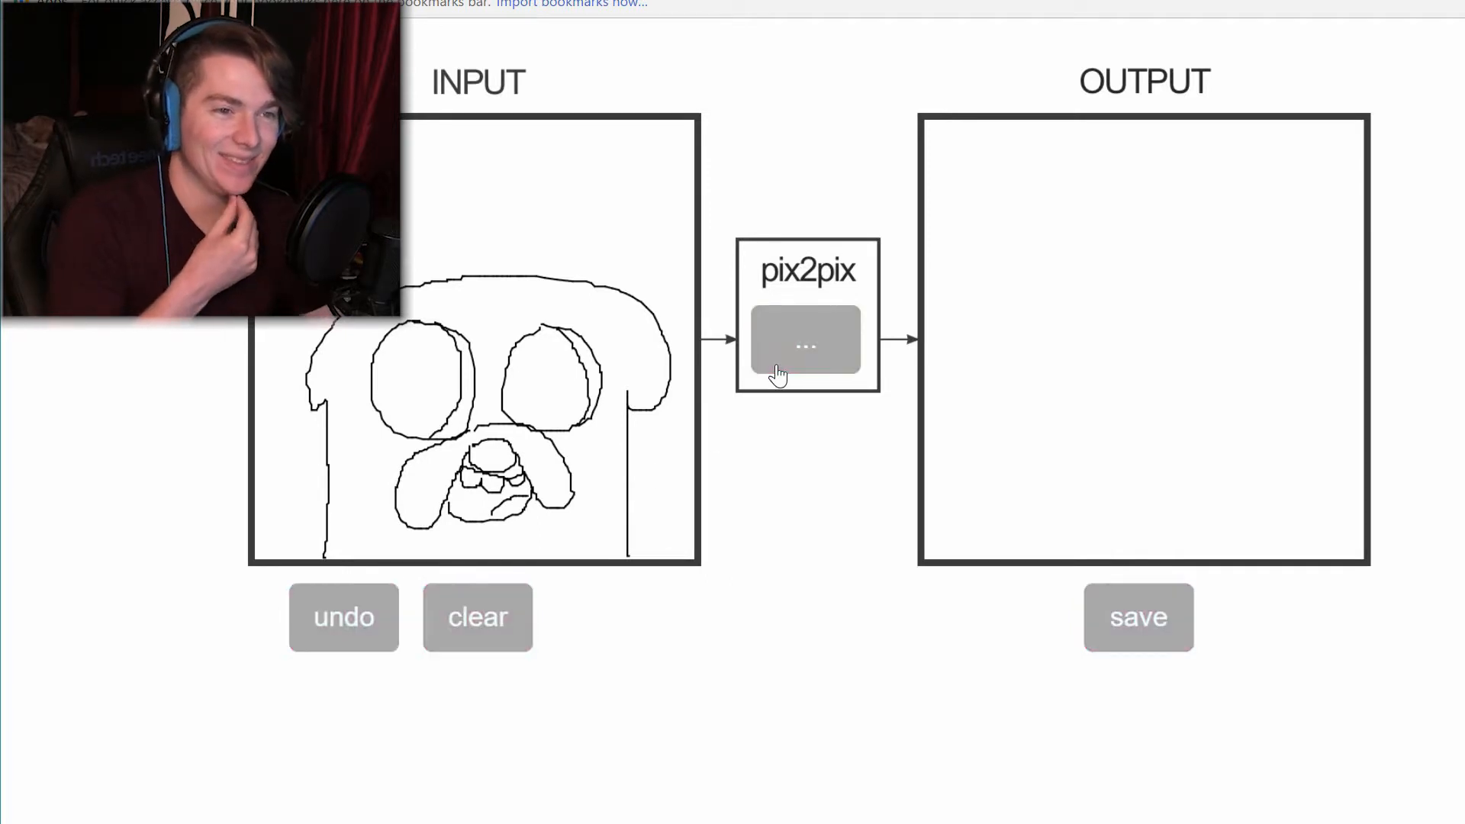
left_click(805, 339)
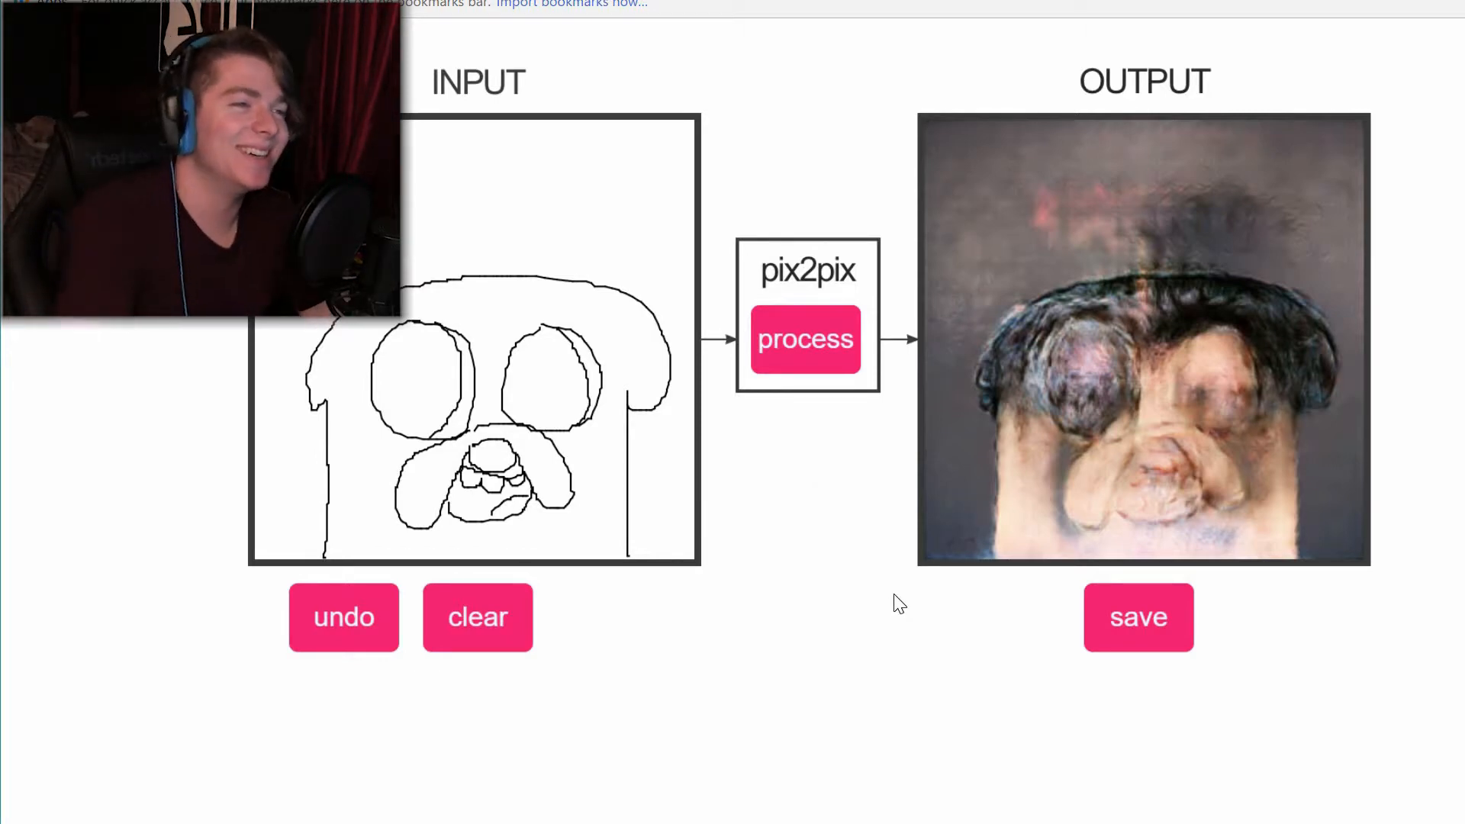
mouse_move(745, 561)
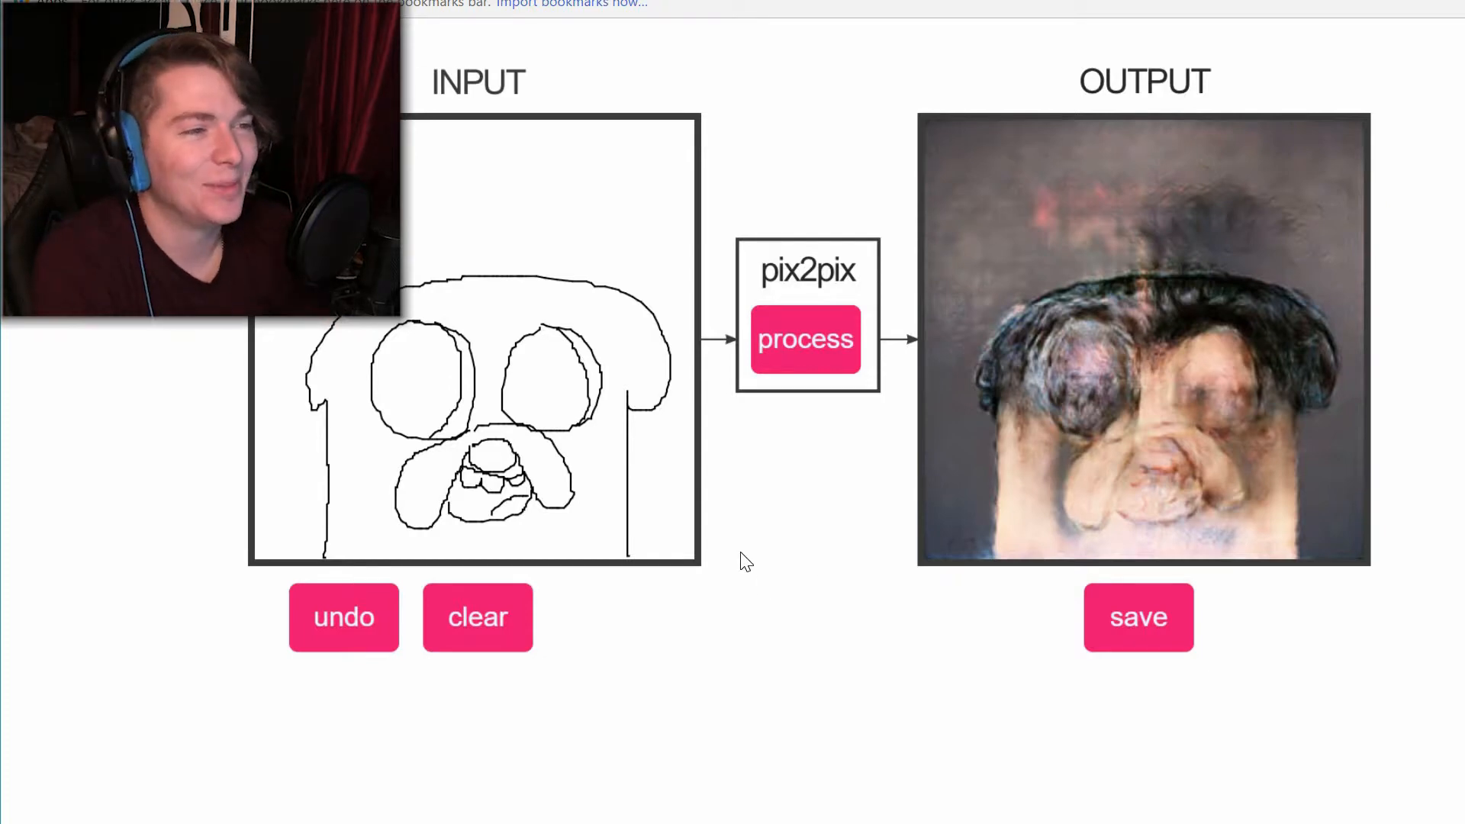
left_click(477, 616)
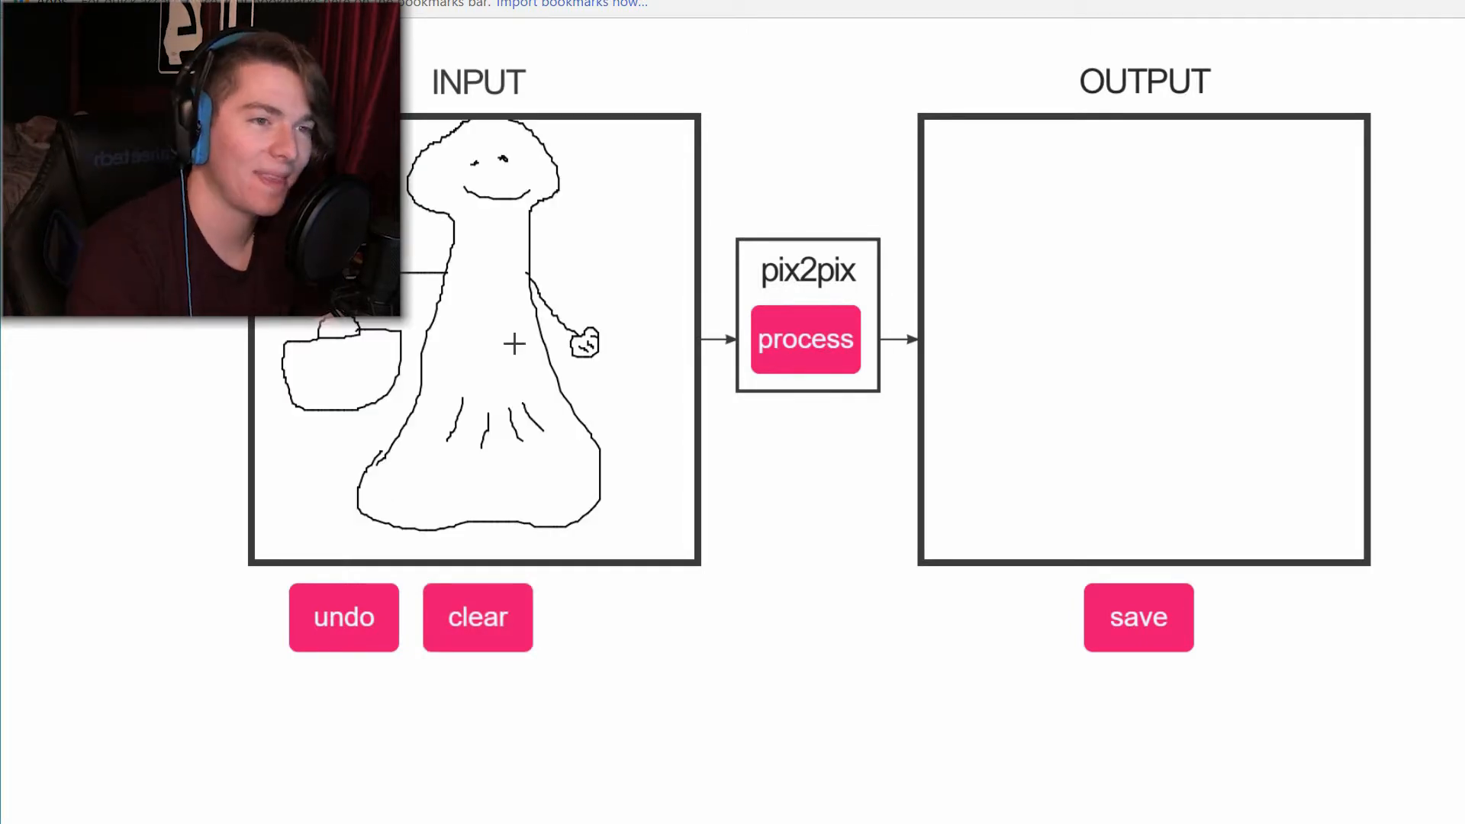
mouse_move(807, 439)
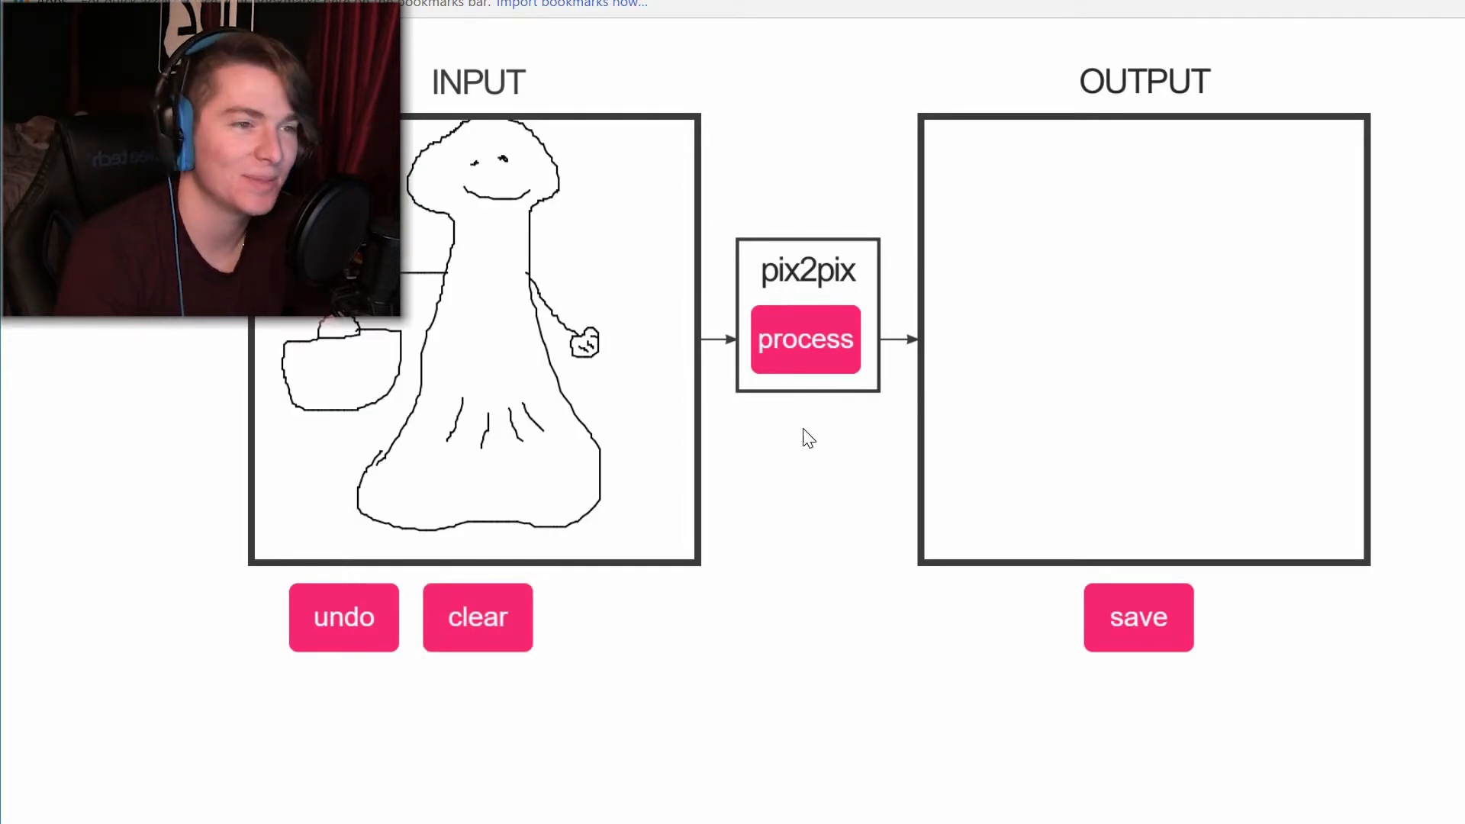
Convert the basket-carrying robed figure into a warped photo, then clear both canvases
left_click(804, 339)
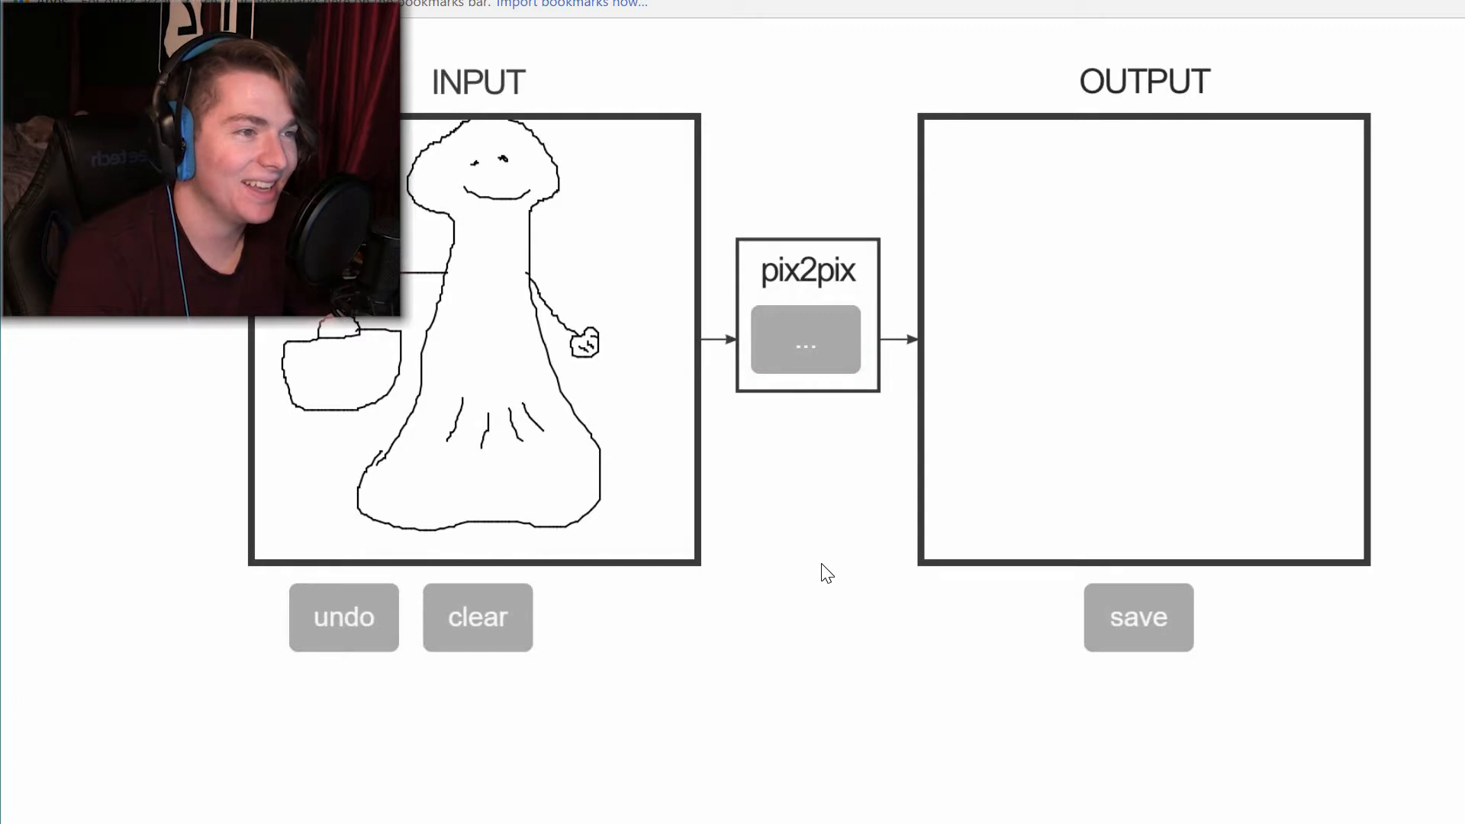
left_click(806, 339)
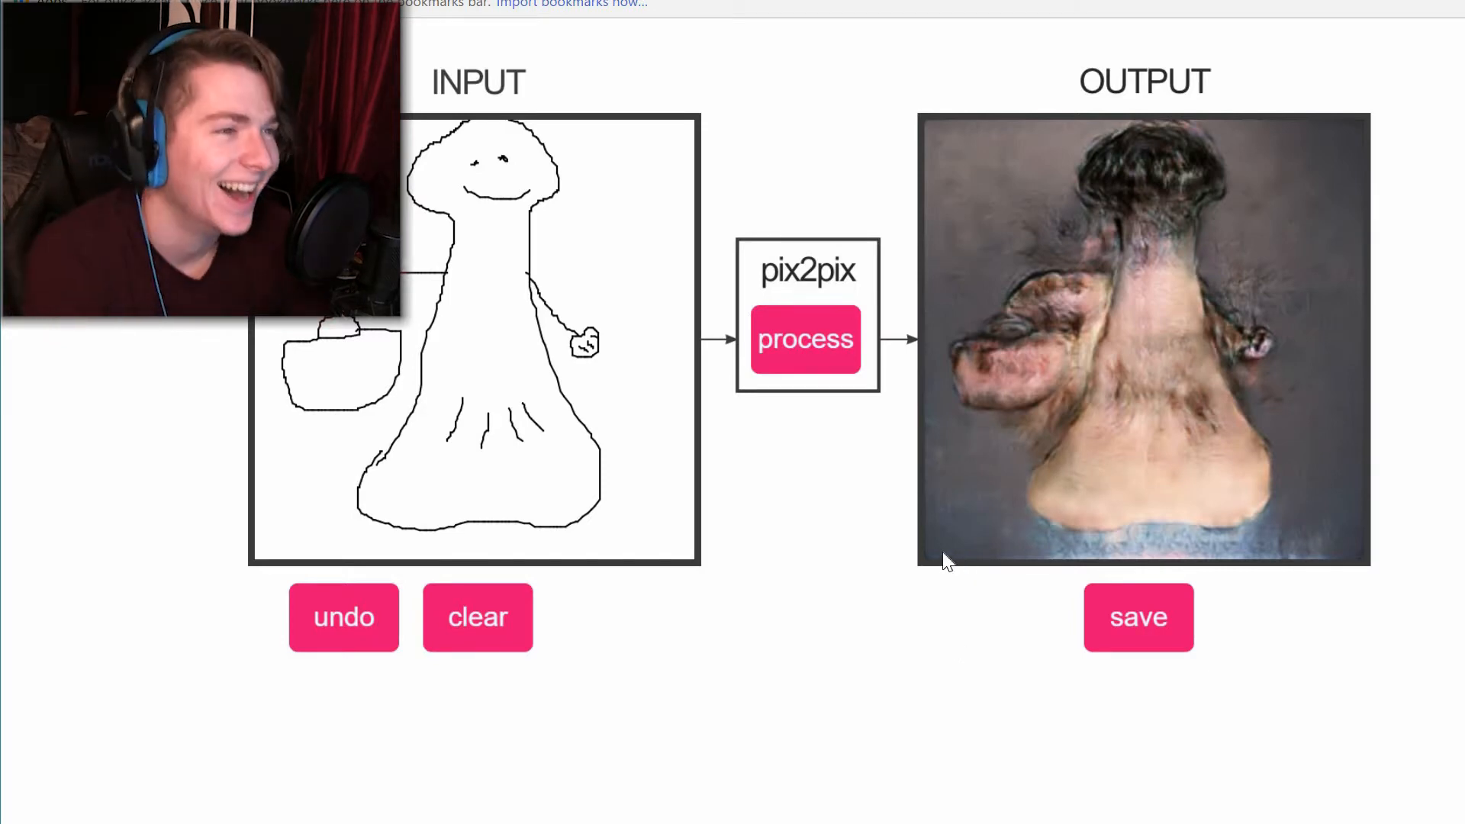
mouse_move(844, 652)
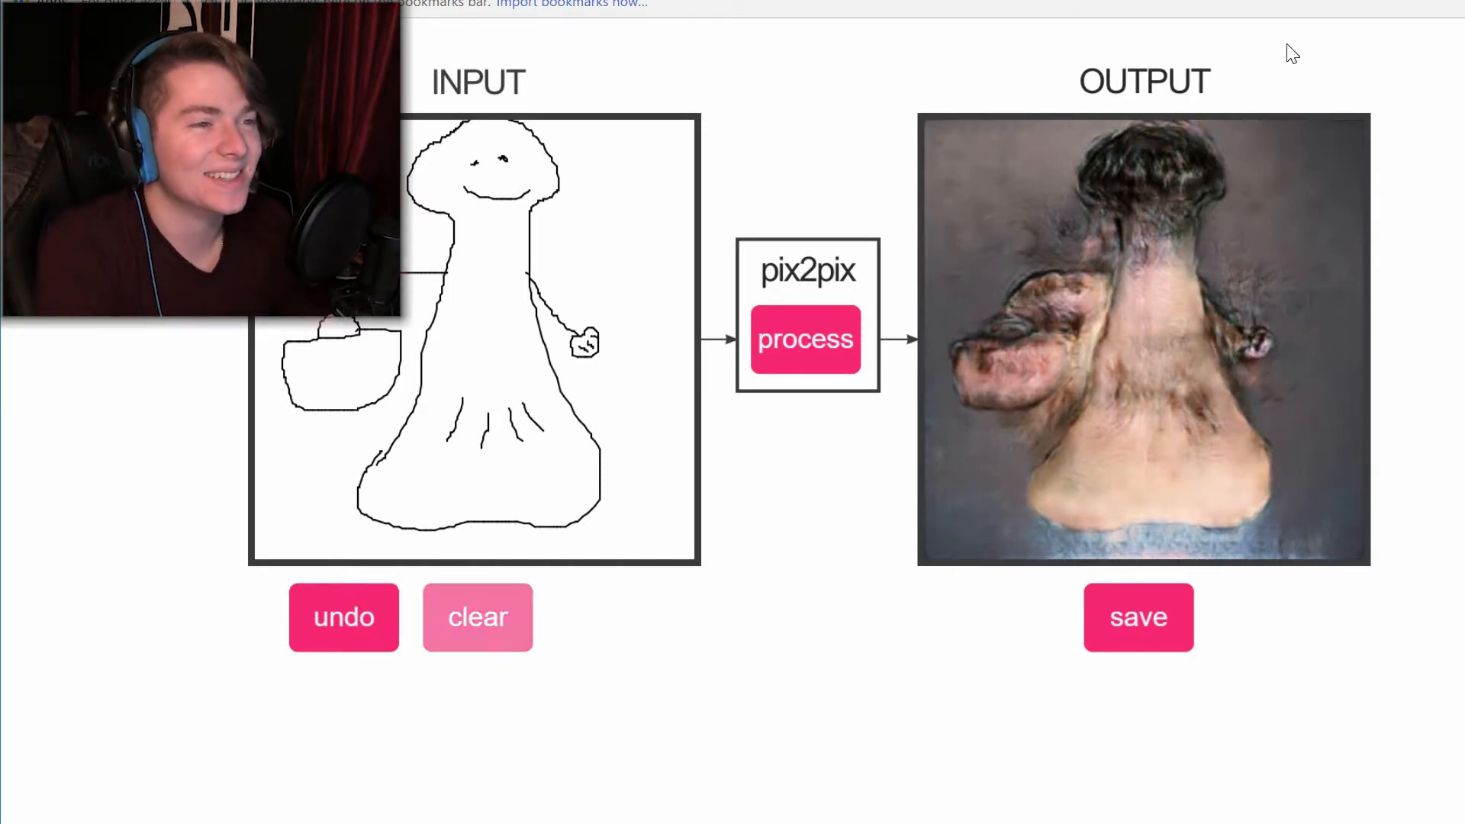
left_click(477, 616)
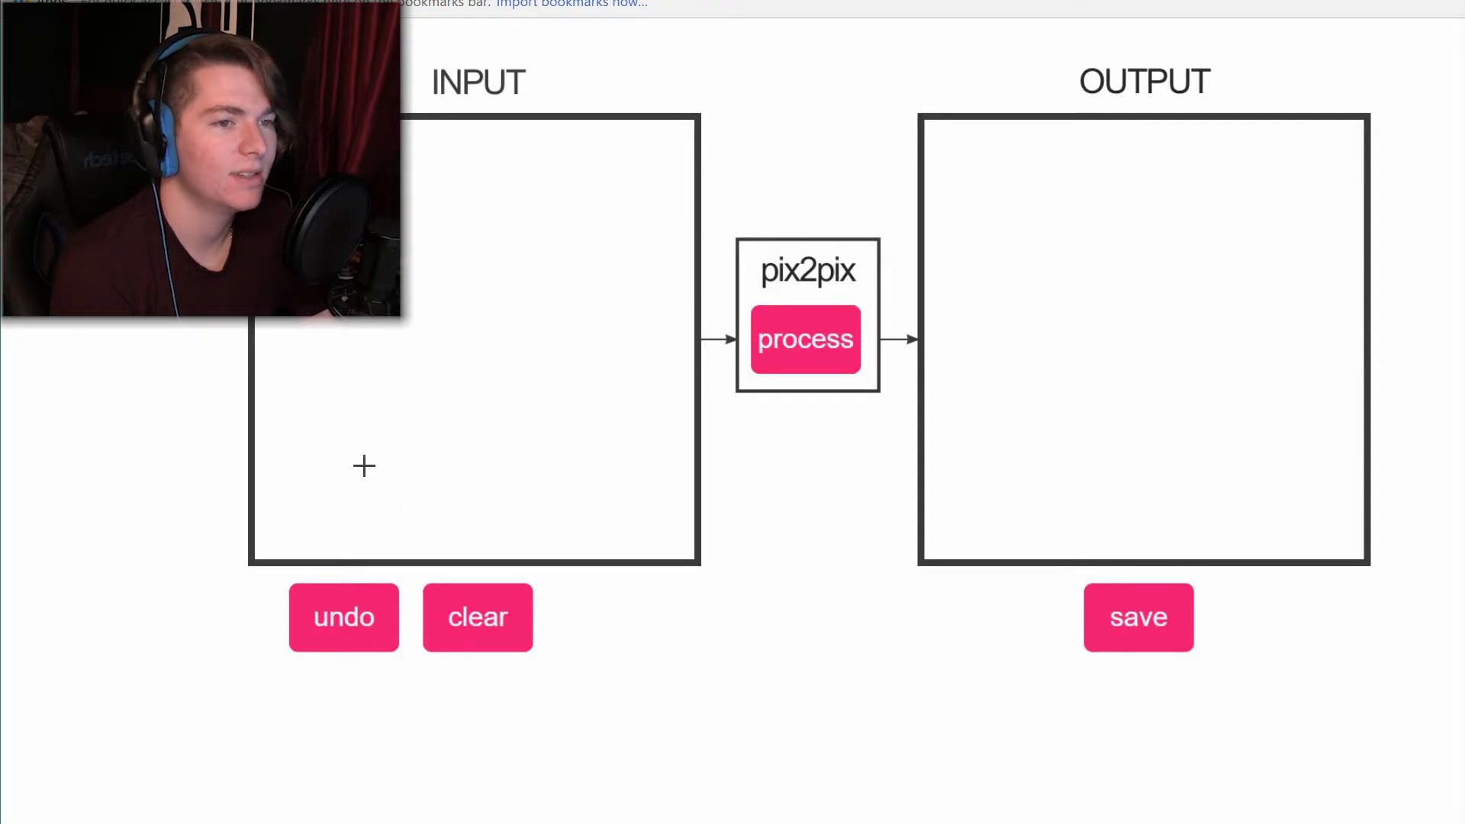
Sketch a big-eared Mickey Mouse head and convert it into a dark-haired photo-like face
left_click_drag(364, 467, 663, 403)
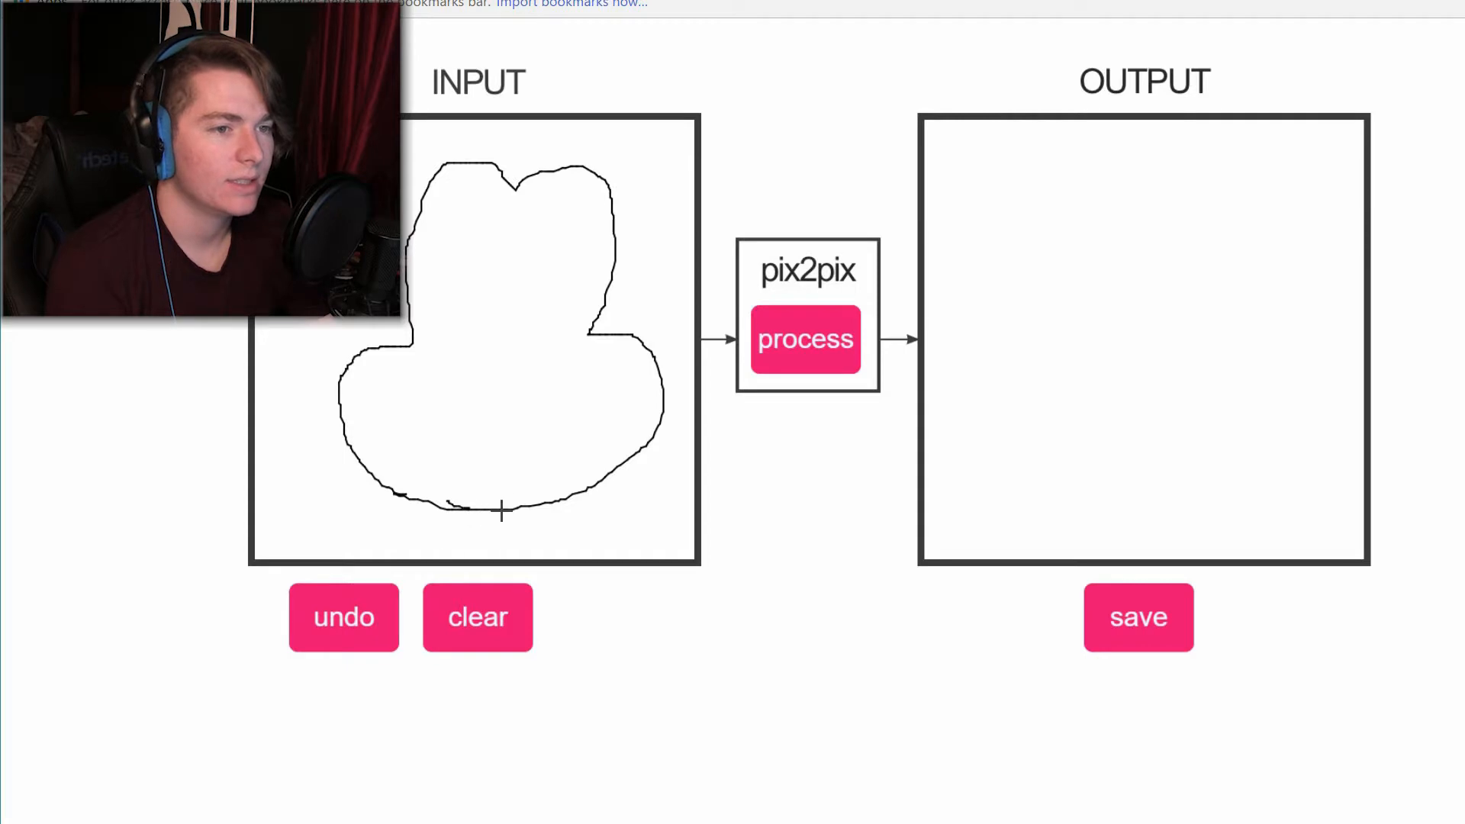
left_click_drag(500, 510, 550, 482)
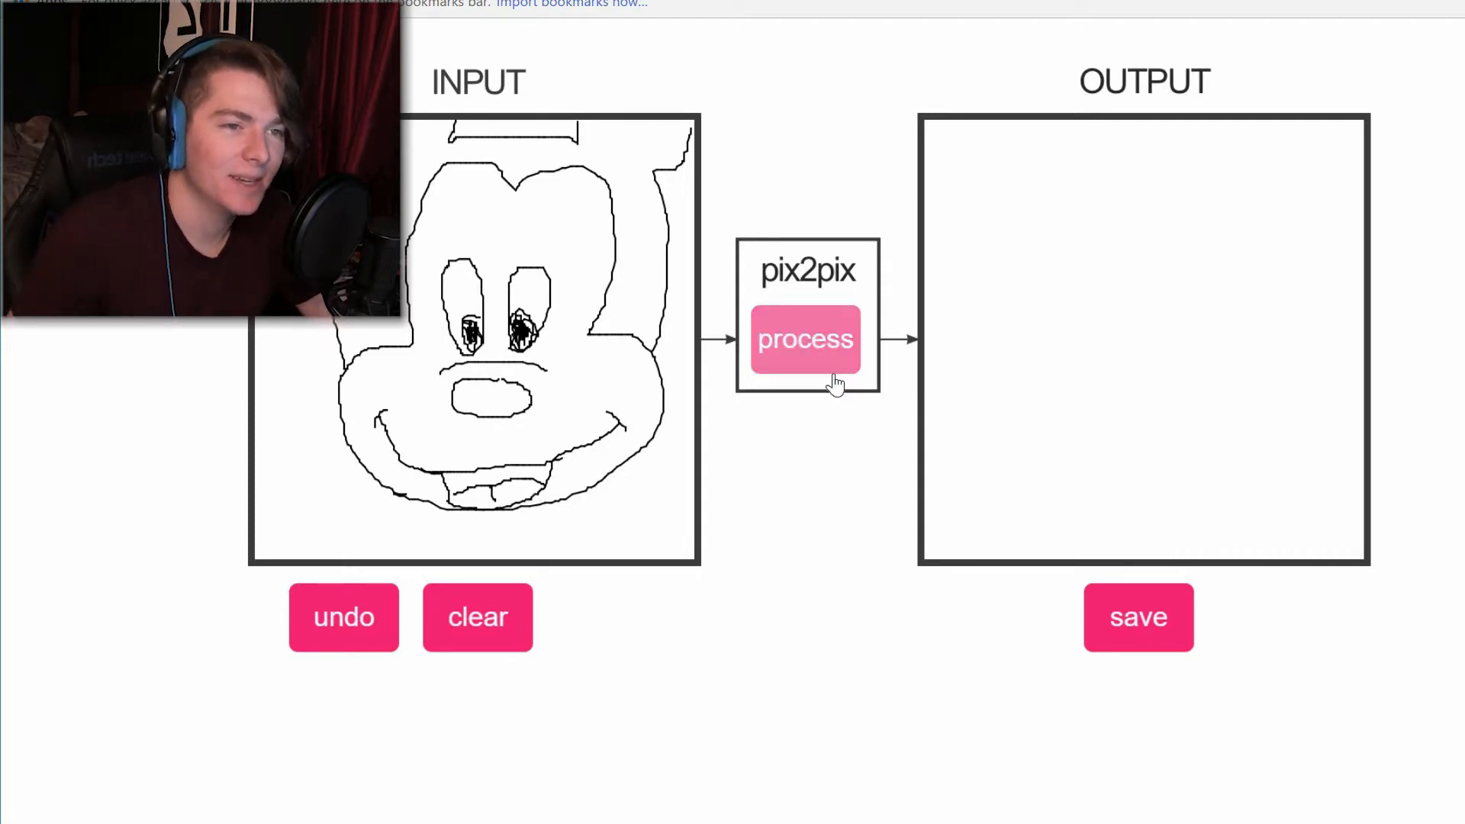
left_click(804, 339)
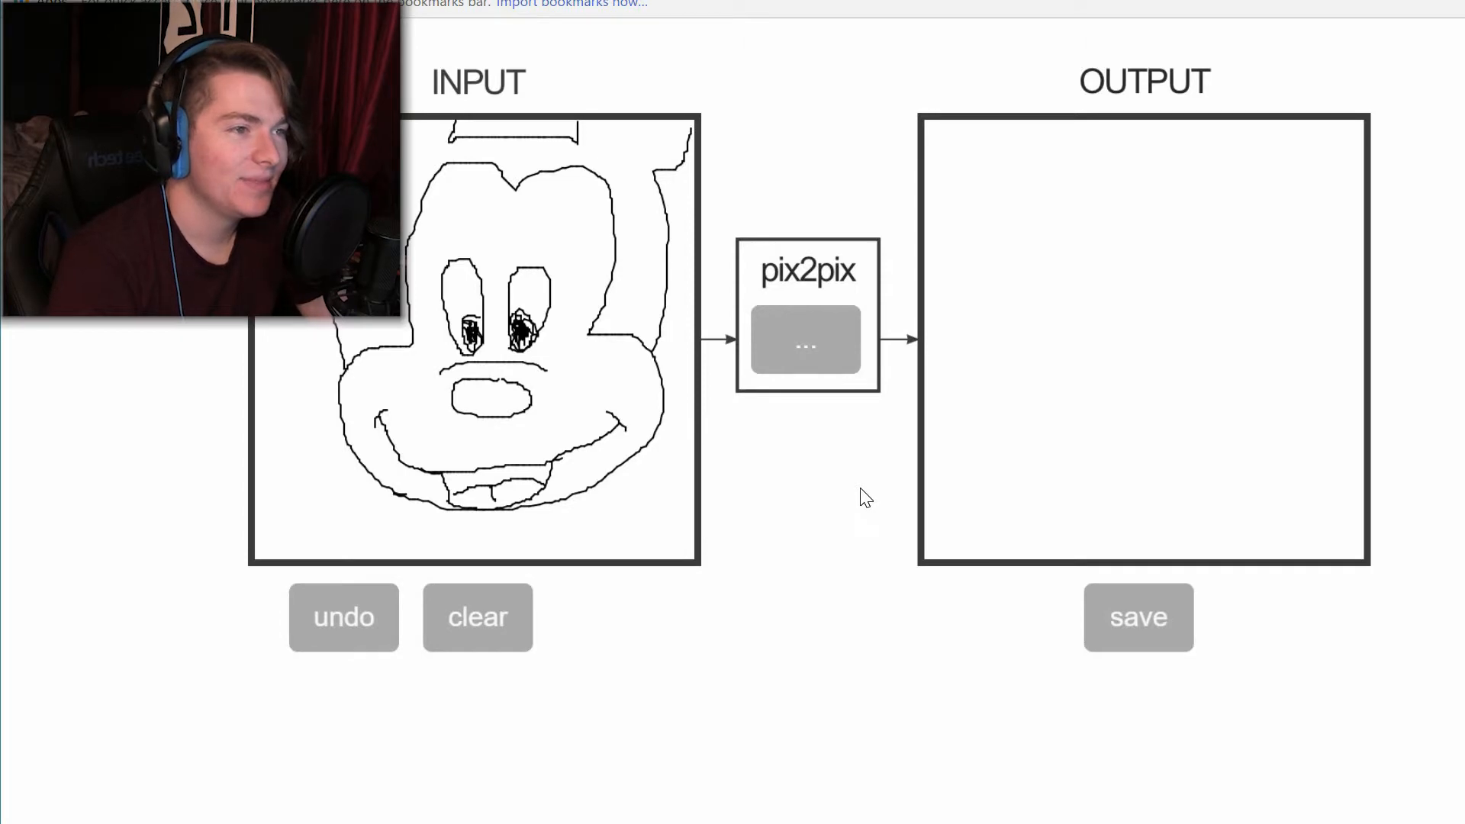
left_click(805, 338)
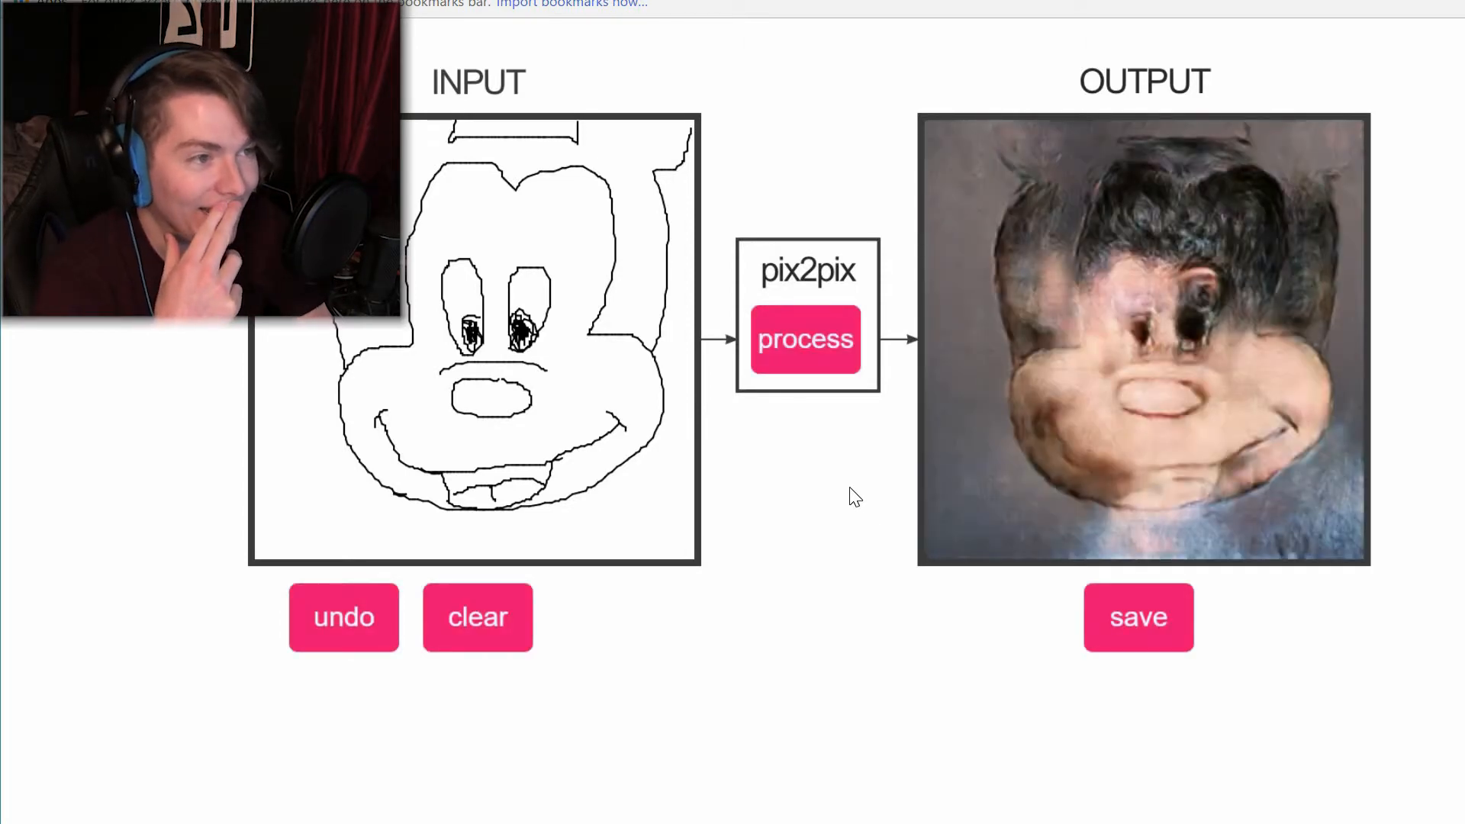
mouse_move(1103, 444)
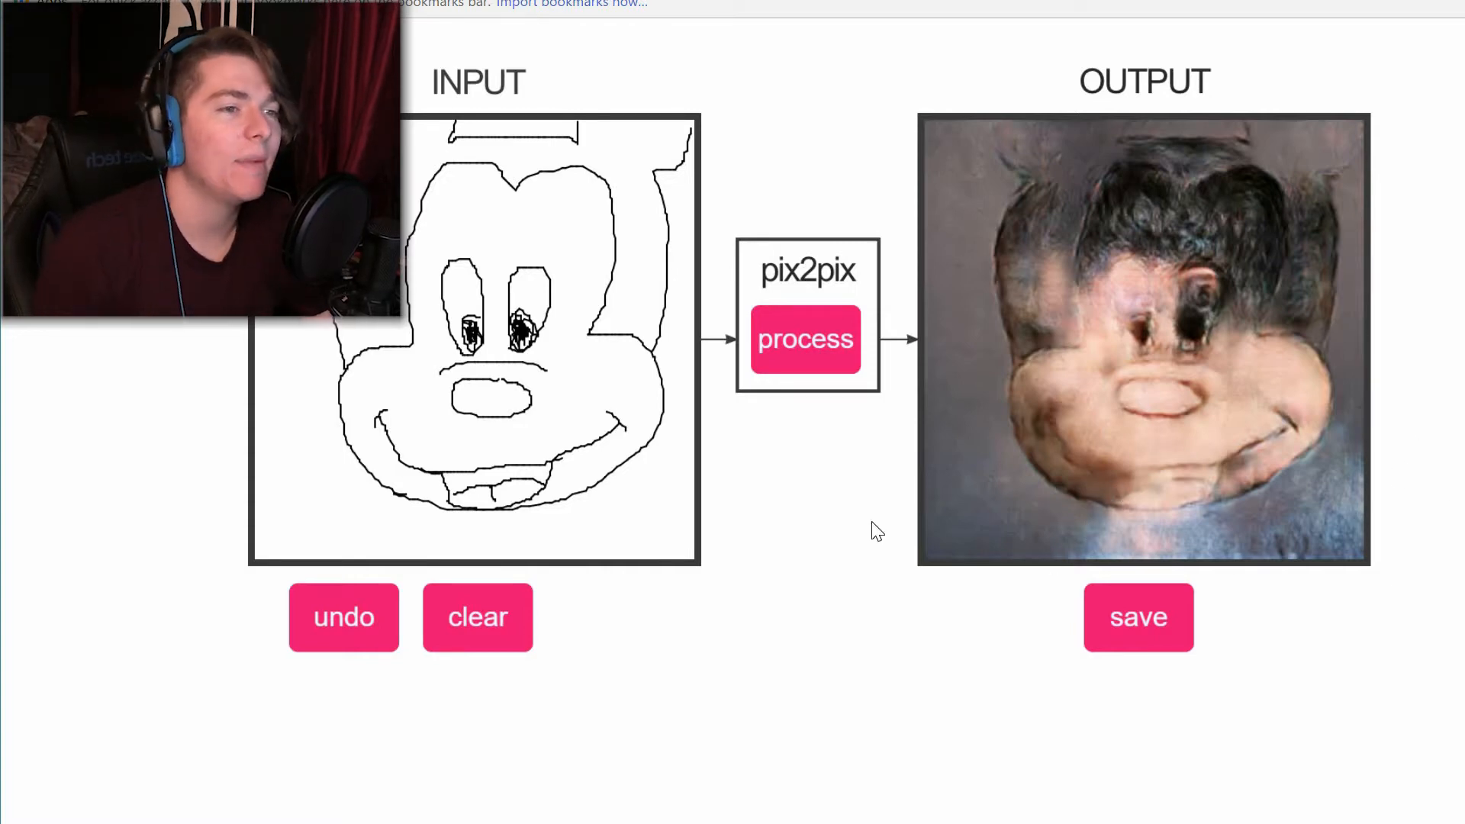
Clear Mickey, draw a spiky-haired bust, and generate its wild-haired photo-like face
left_click(478, 617)
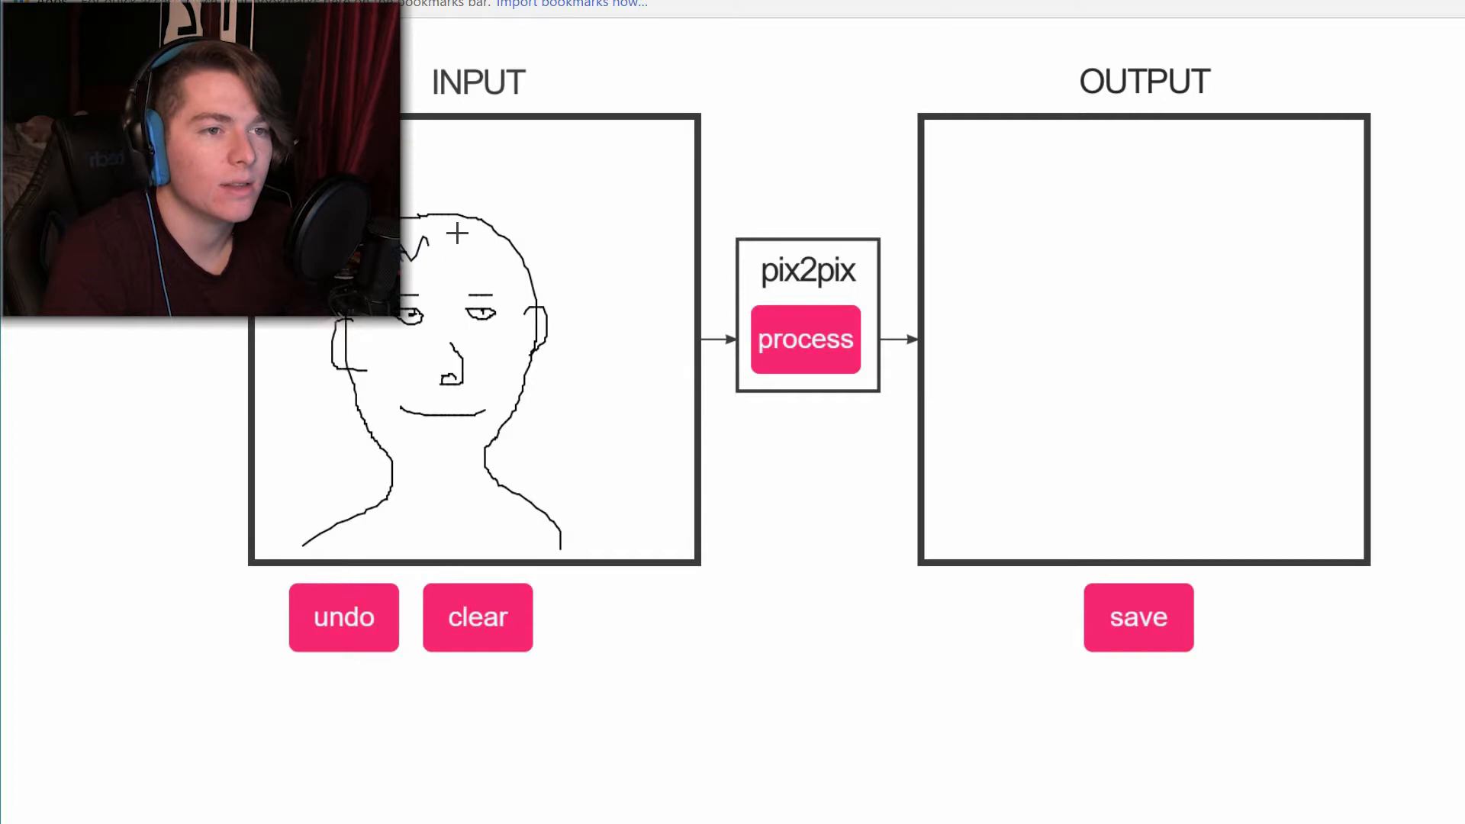
left_click_drag(425, 252, 537, 533)
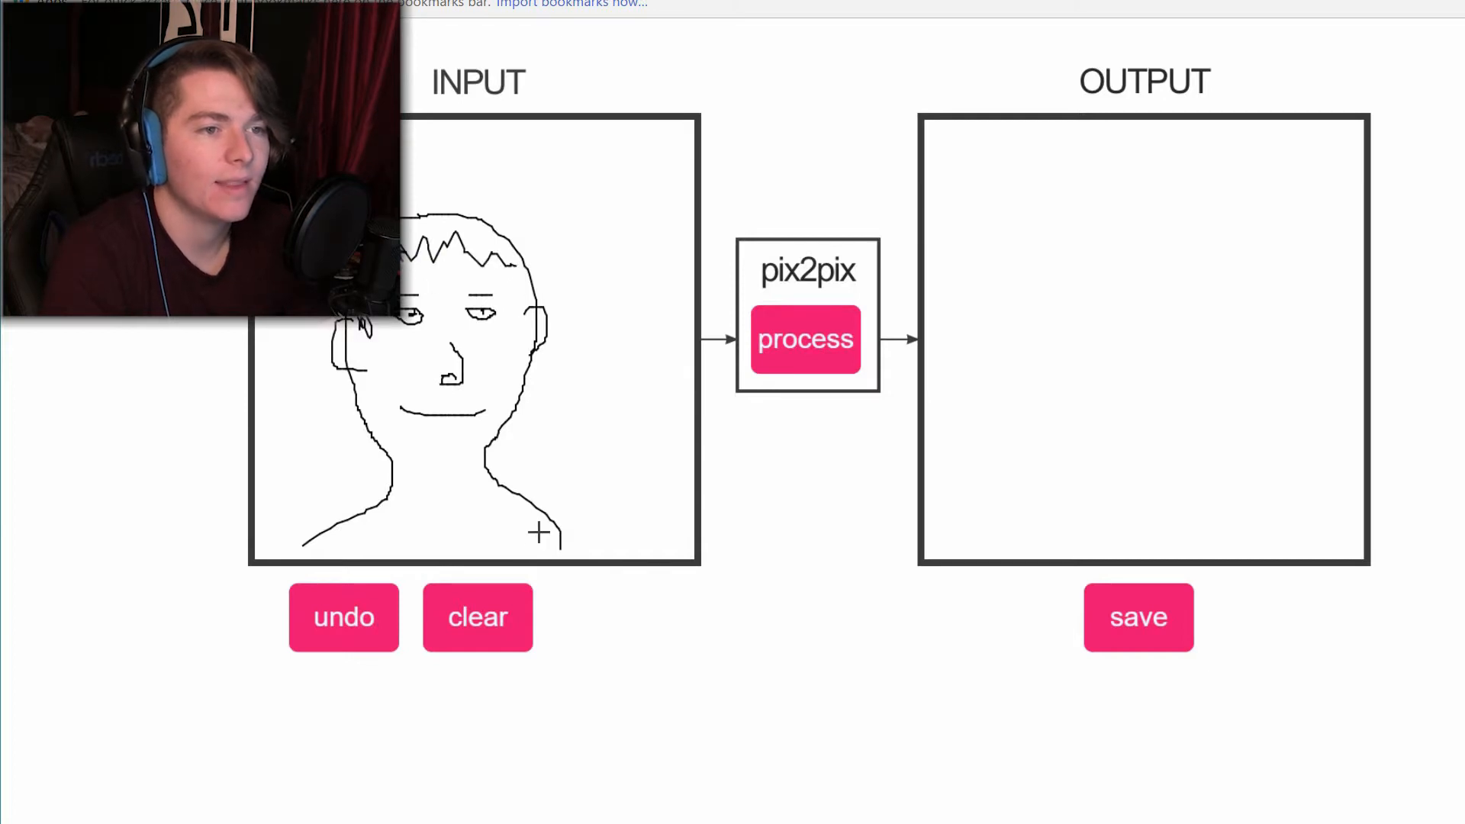
left_click(804, 339)
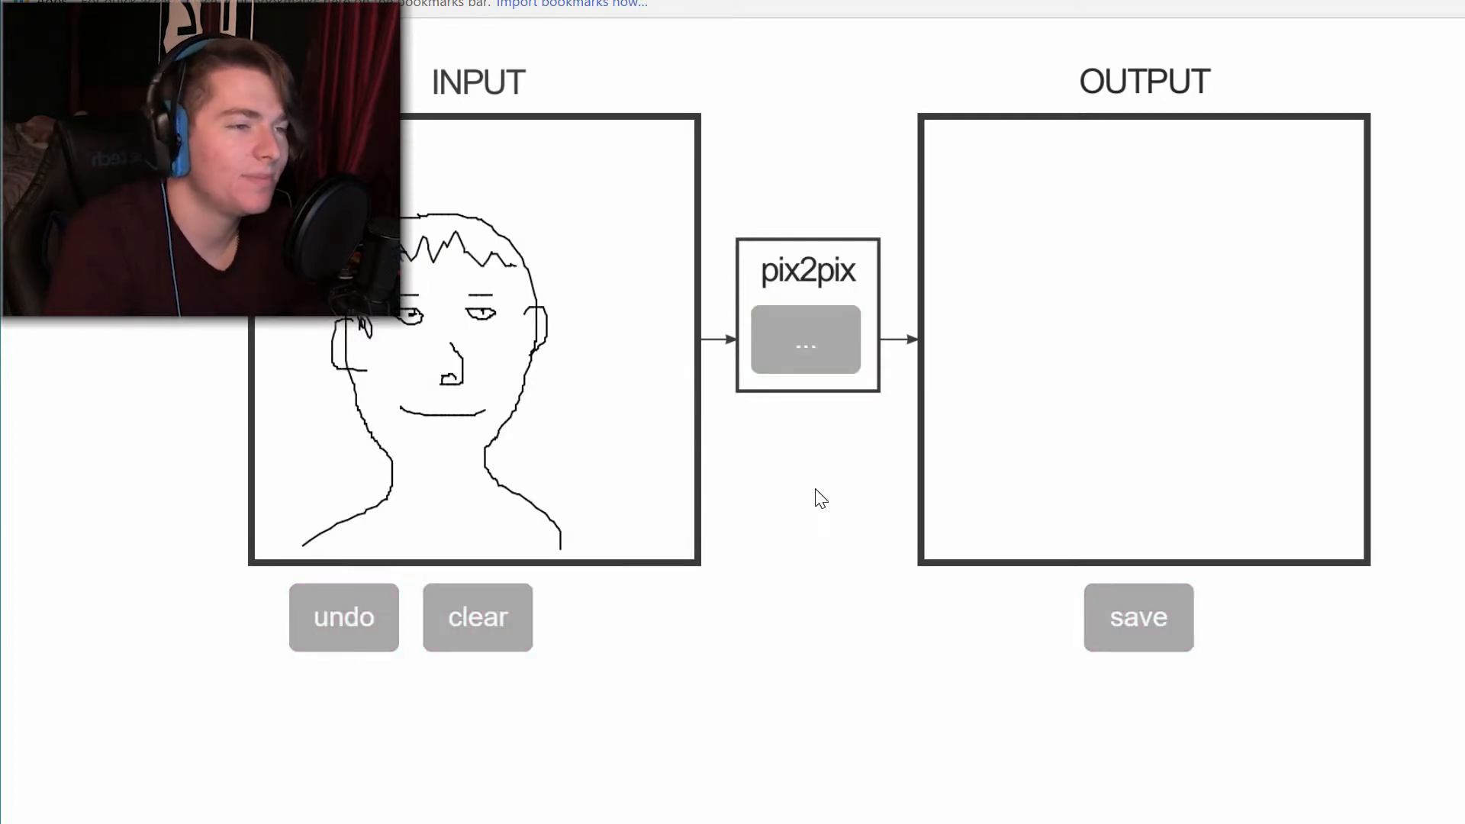
left_click(806, 339)
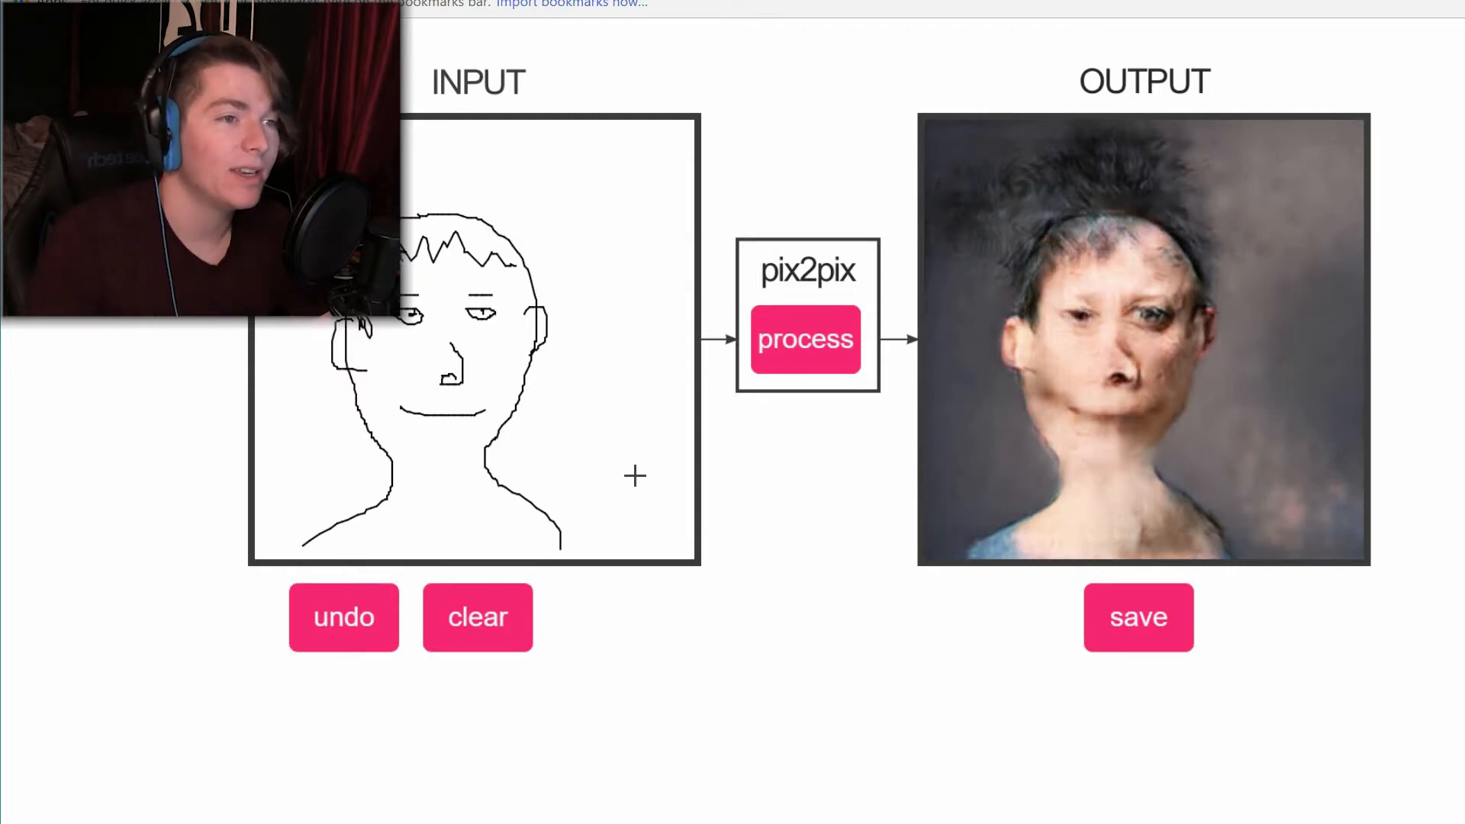
mouse_move(407, 462)
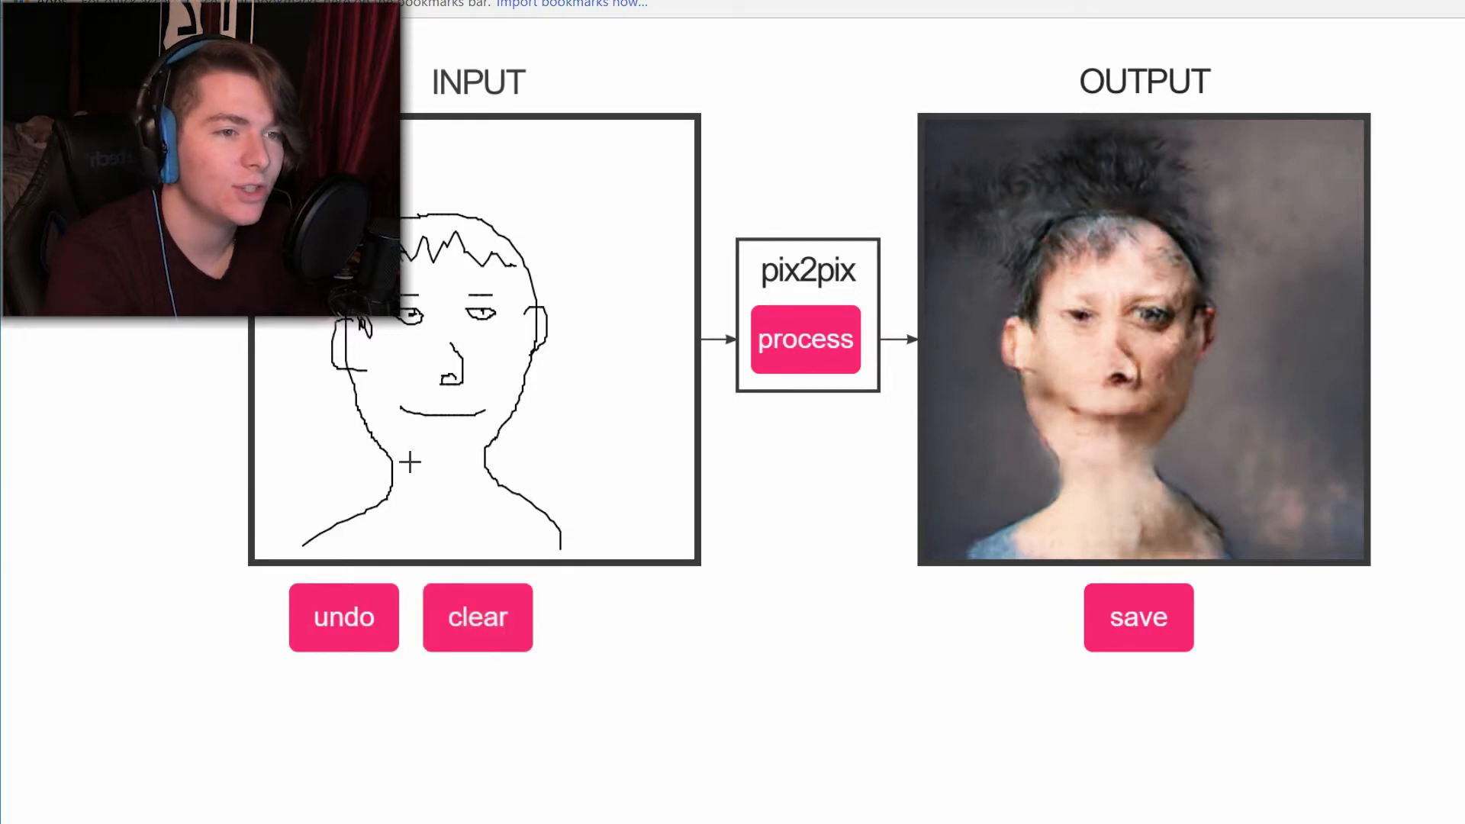
Add a jaw line under the chin, regenerate the face, then clear the canvas
left_click_drag(409, 462, 484, 453)
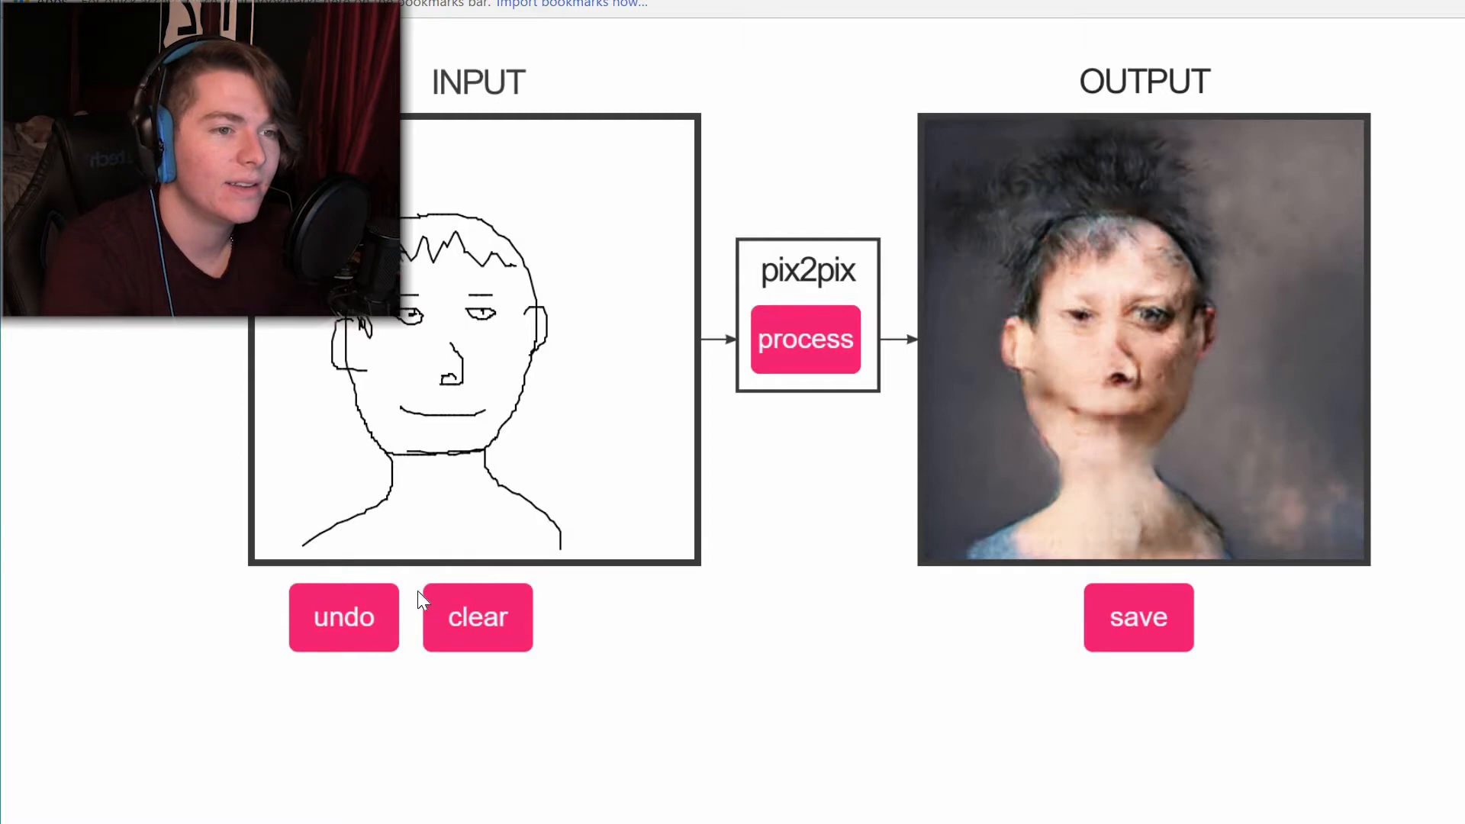
left_click(805, 338)
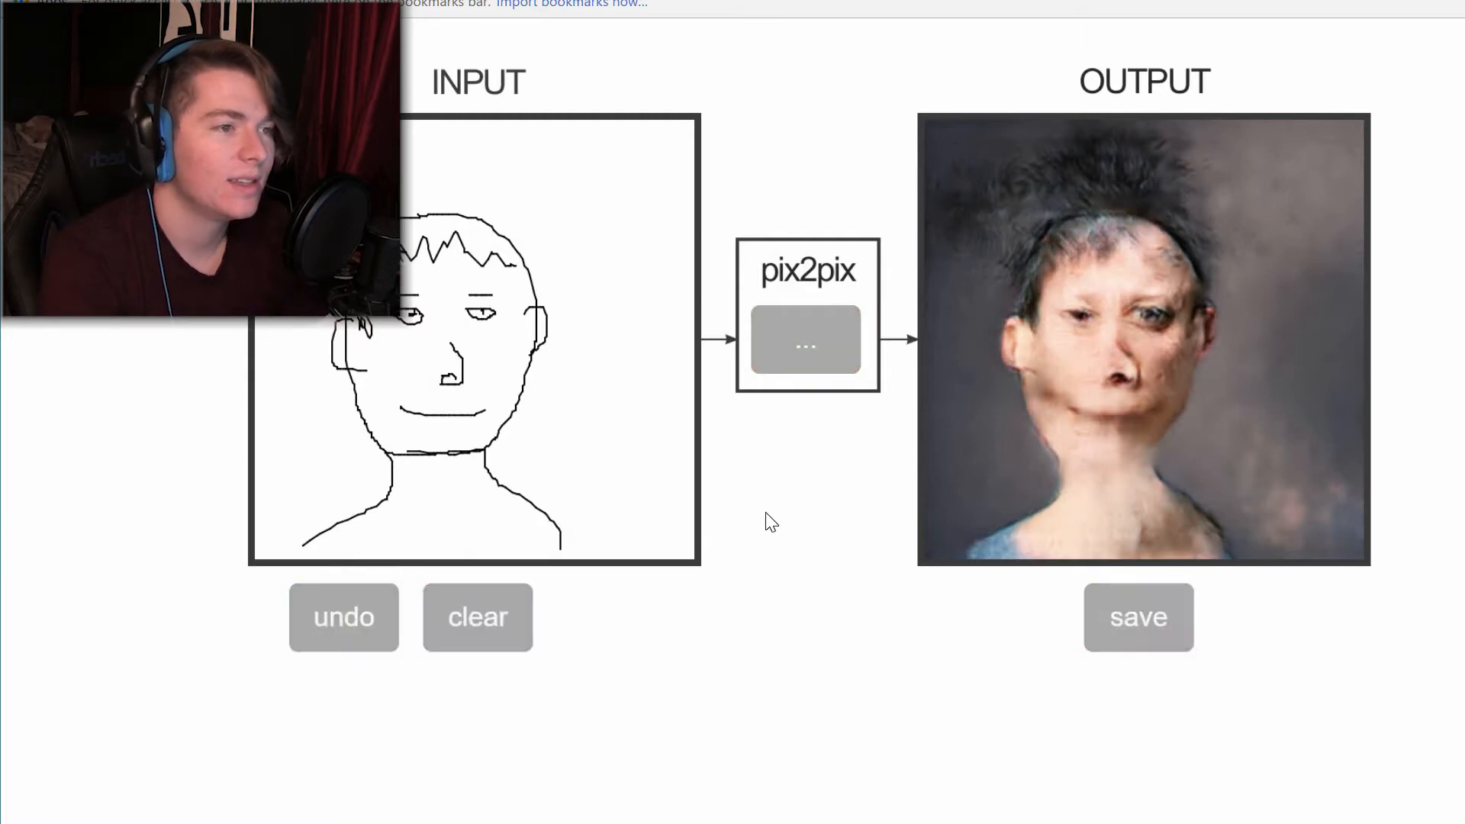
left_click(806, 339)
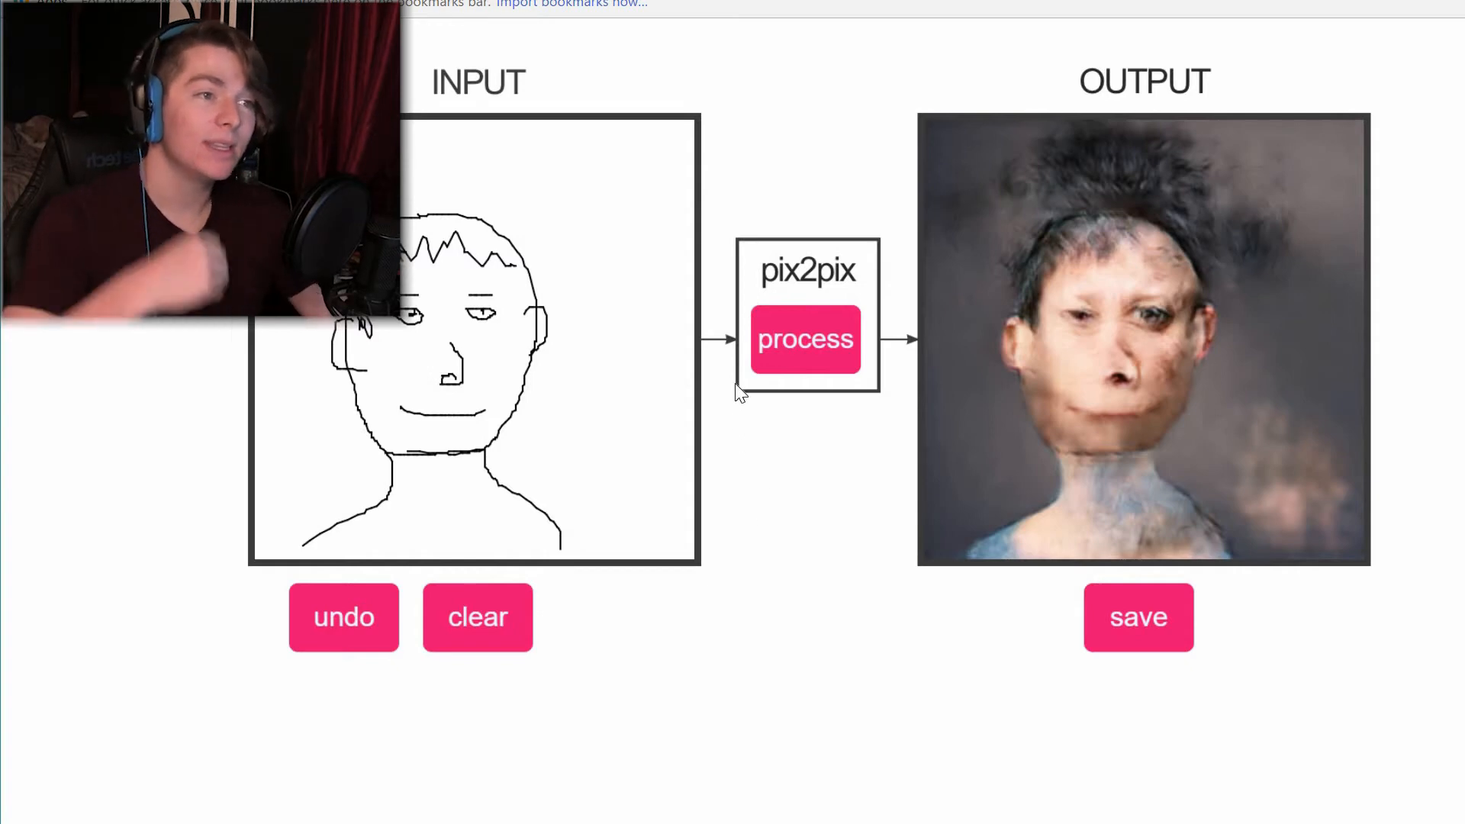
left_click(476, 616)
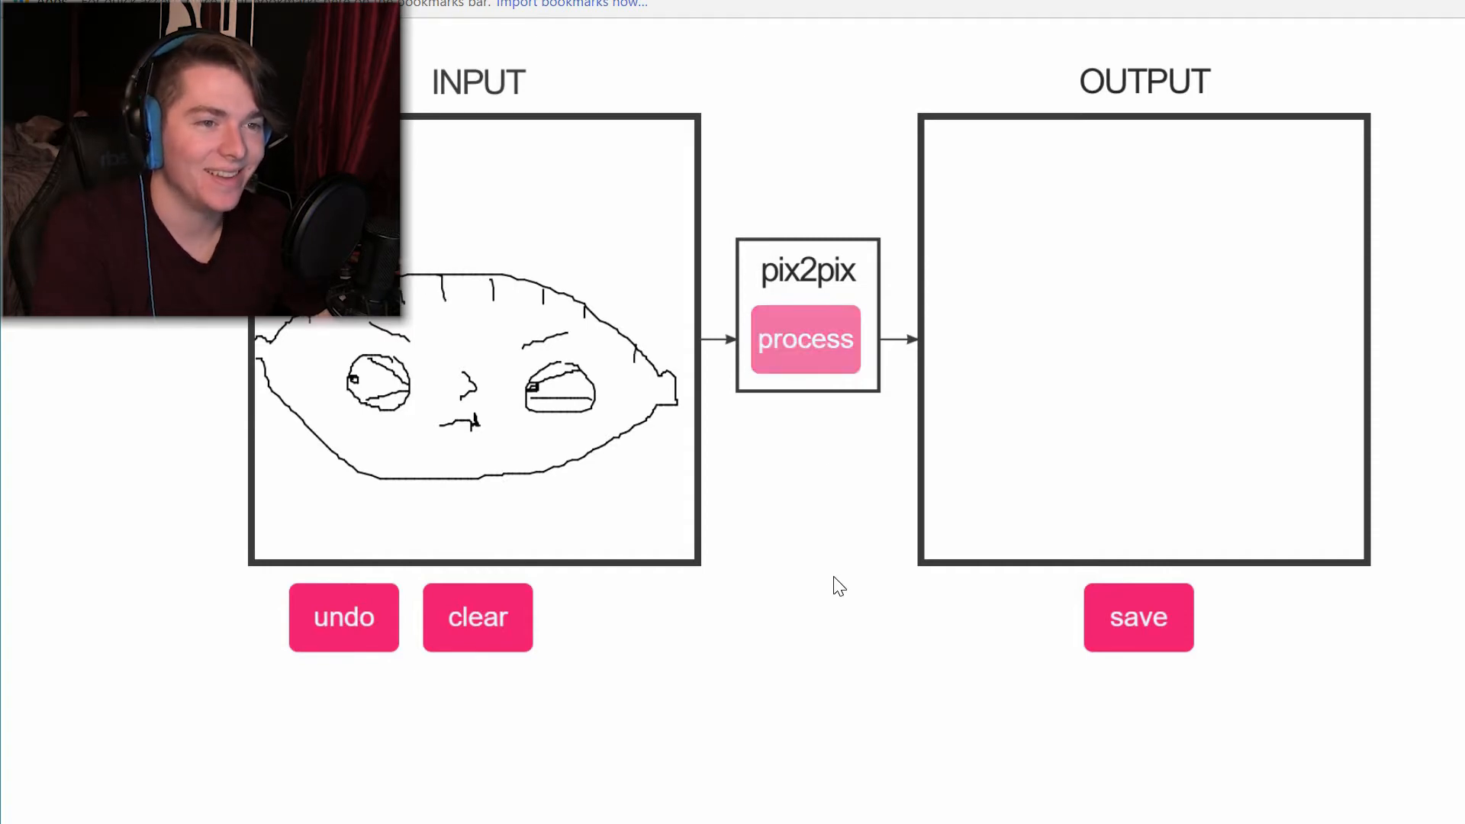
Convert the football-shaped Stewie head into a flattened photo-like face
left_click(804, 339)
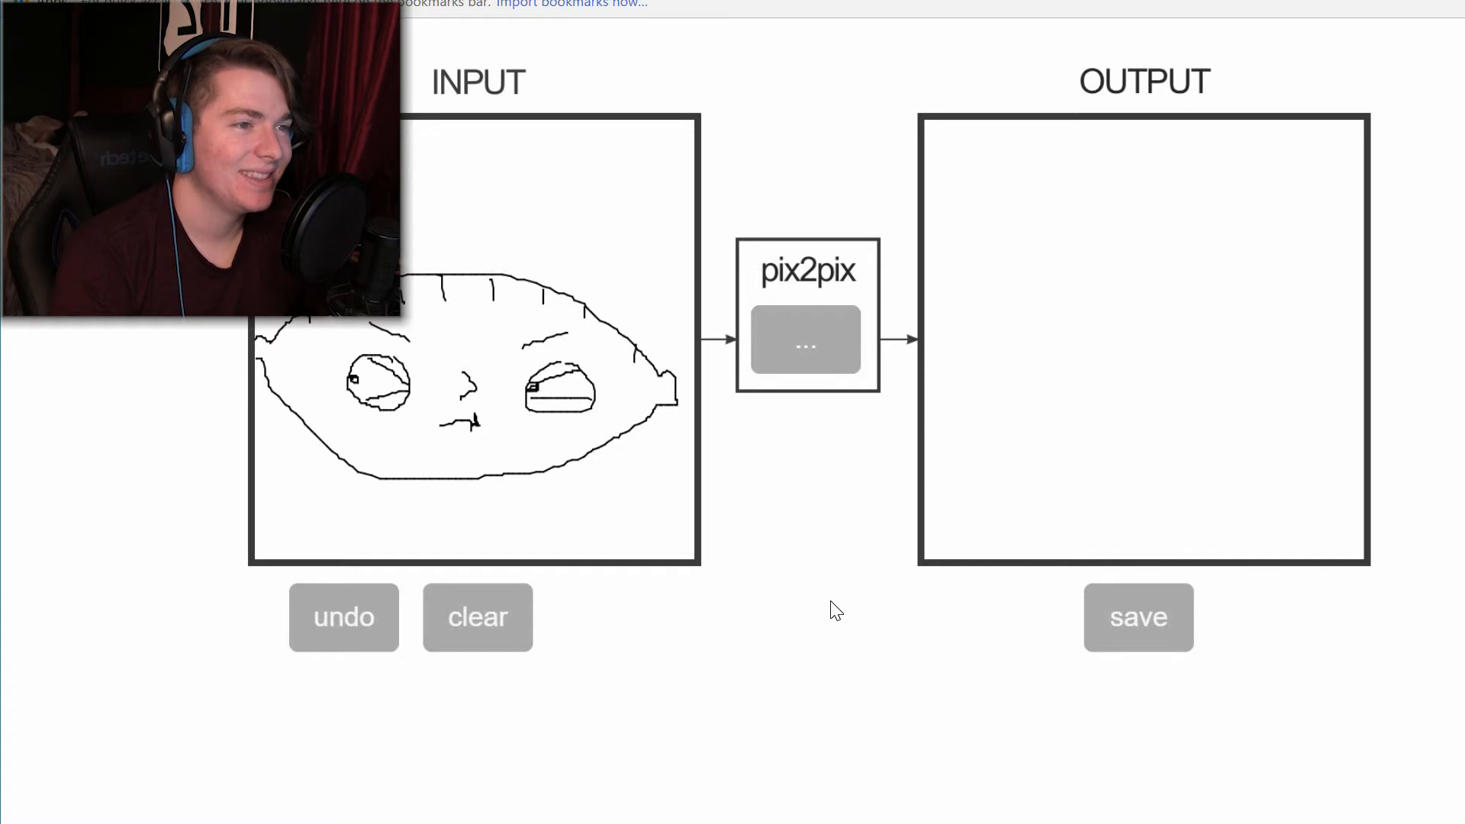
left_click(806, 339)
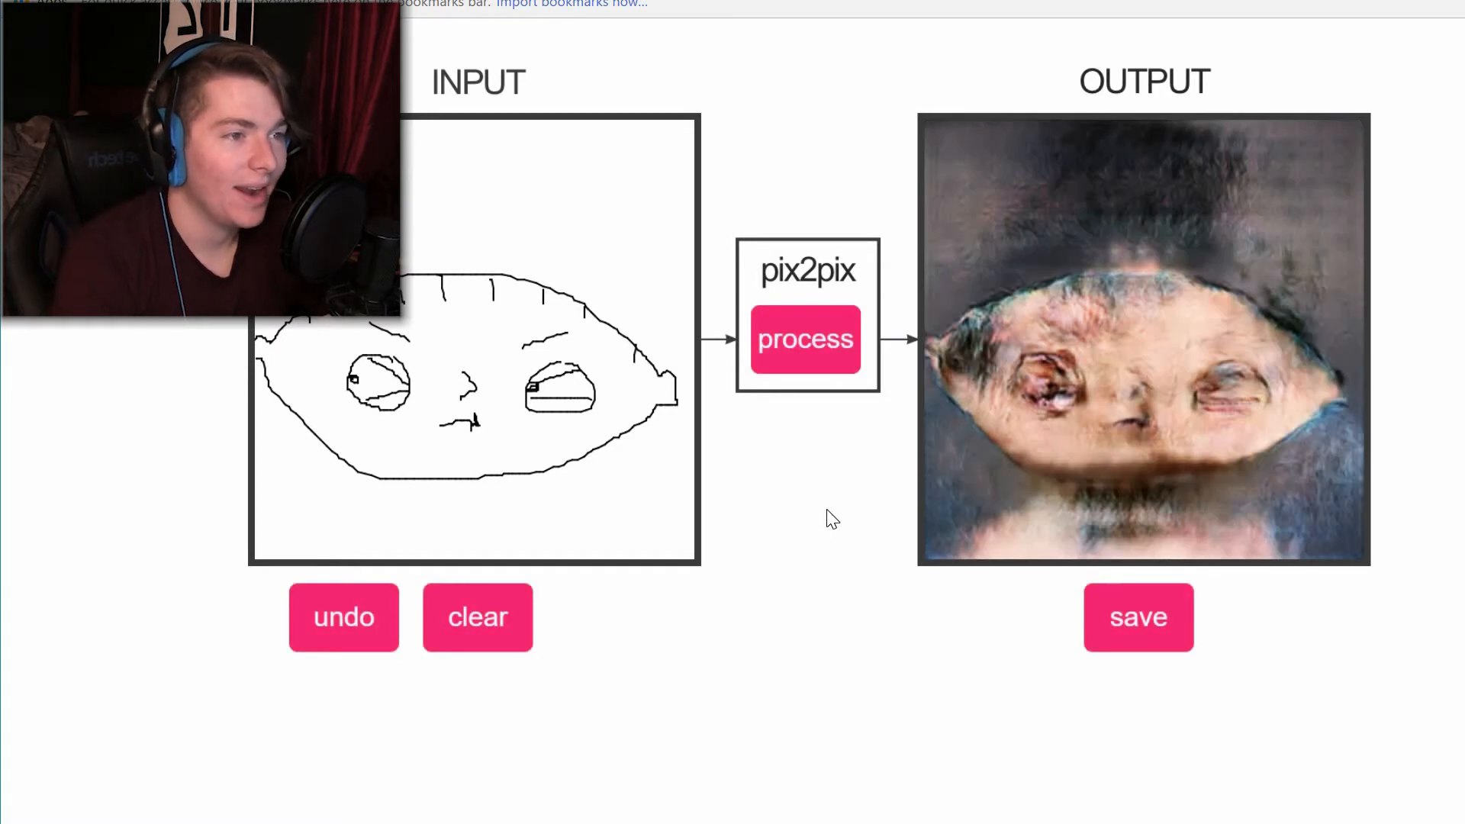
mouse_move(820, 528)
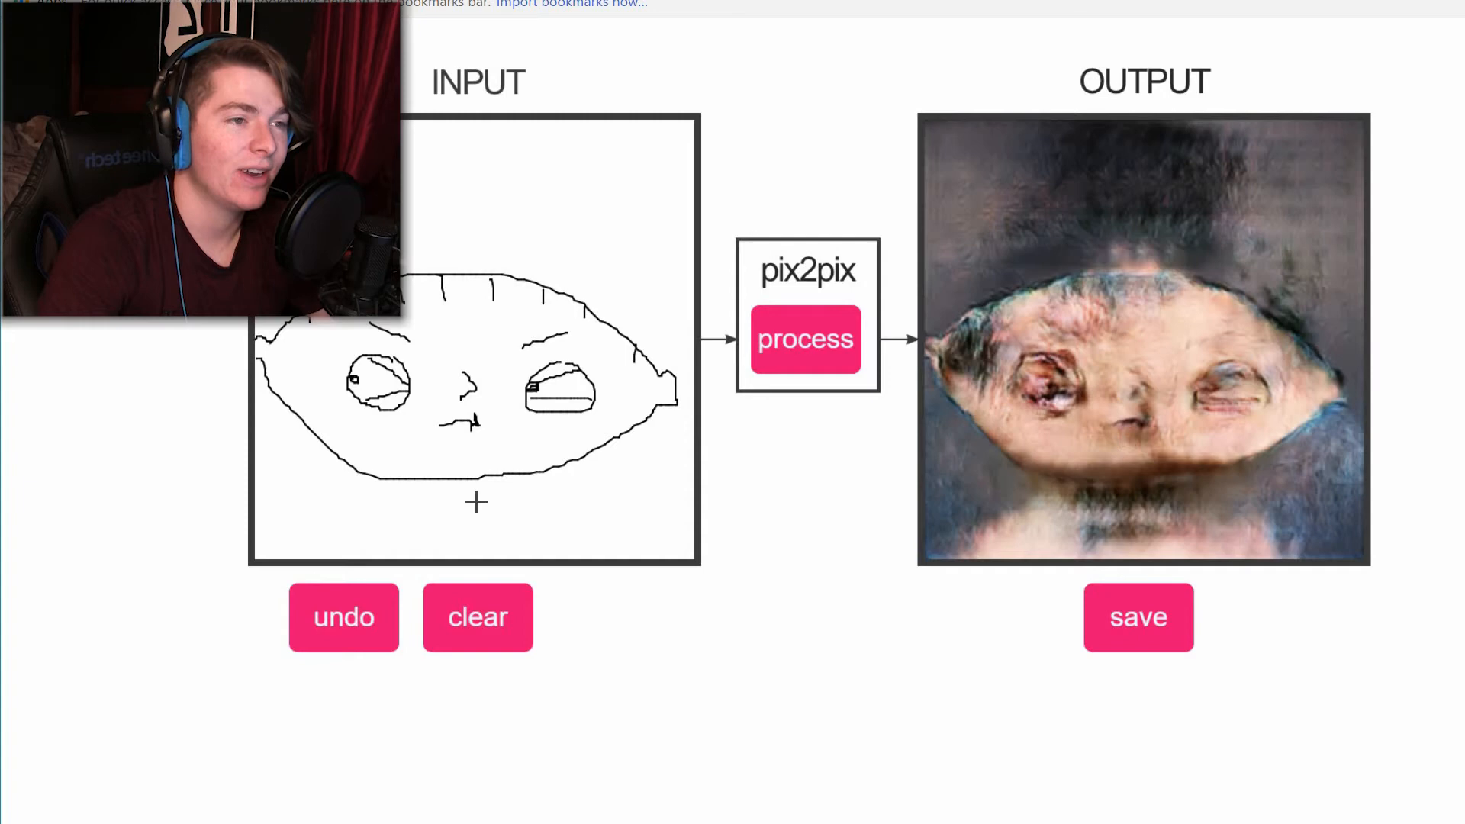
mouse_move(806, 338)
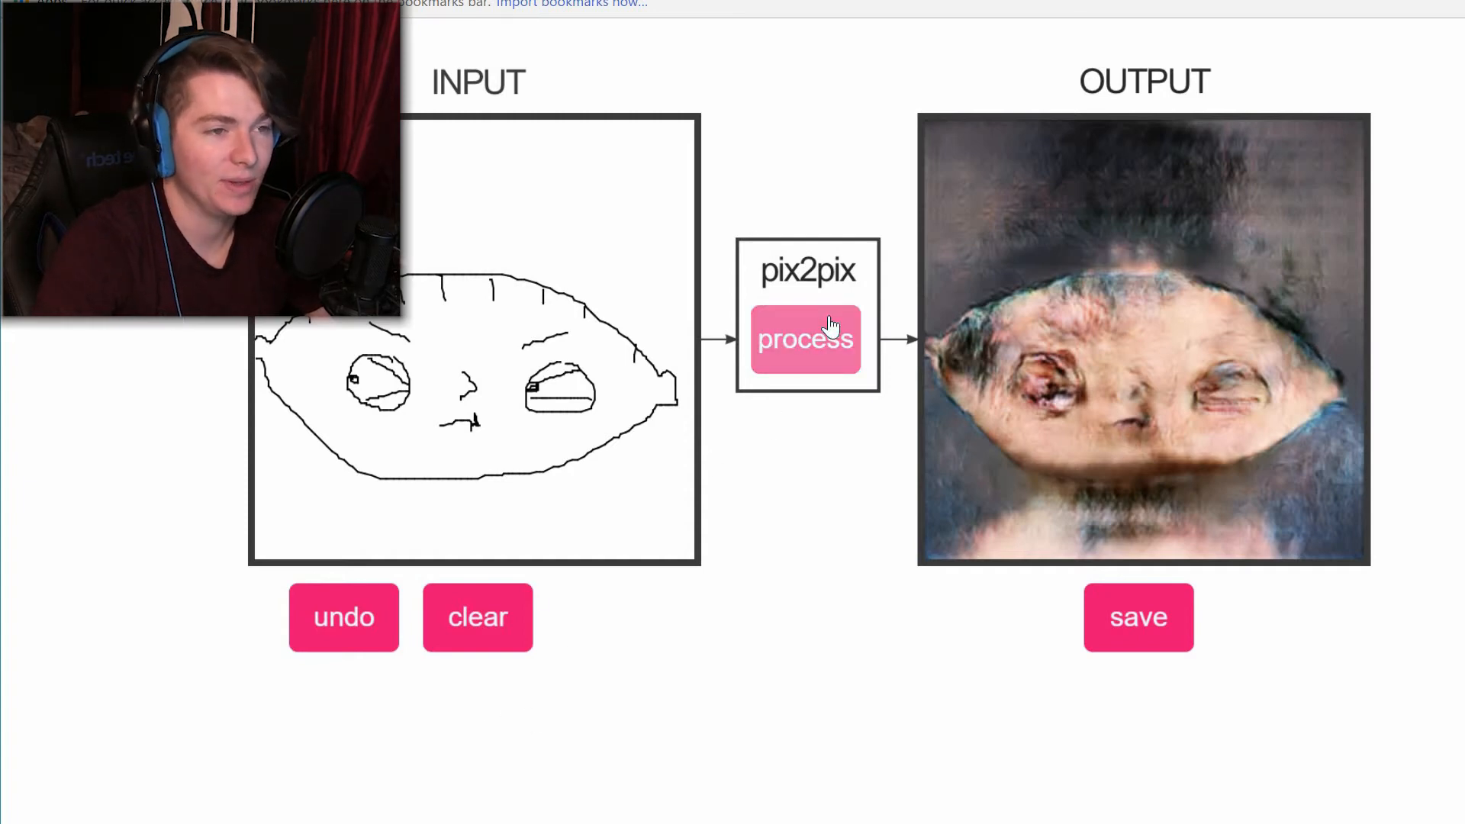
Clear Stewie, convert a cartoon meme creature into a photo, then wipe both panels
left_click(478, 616)
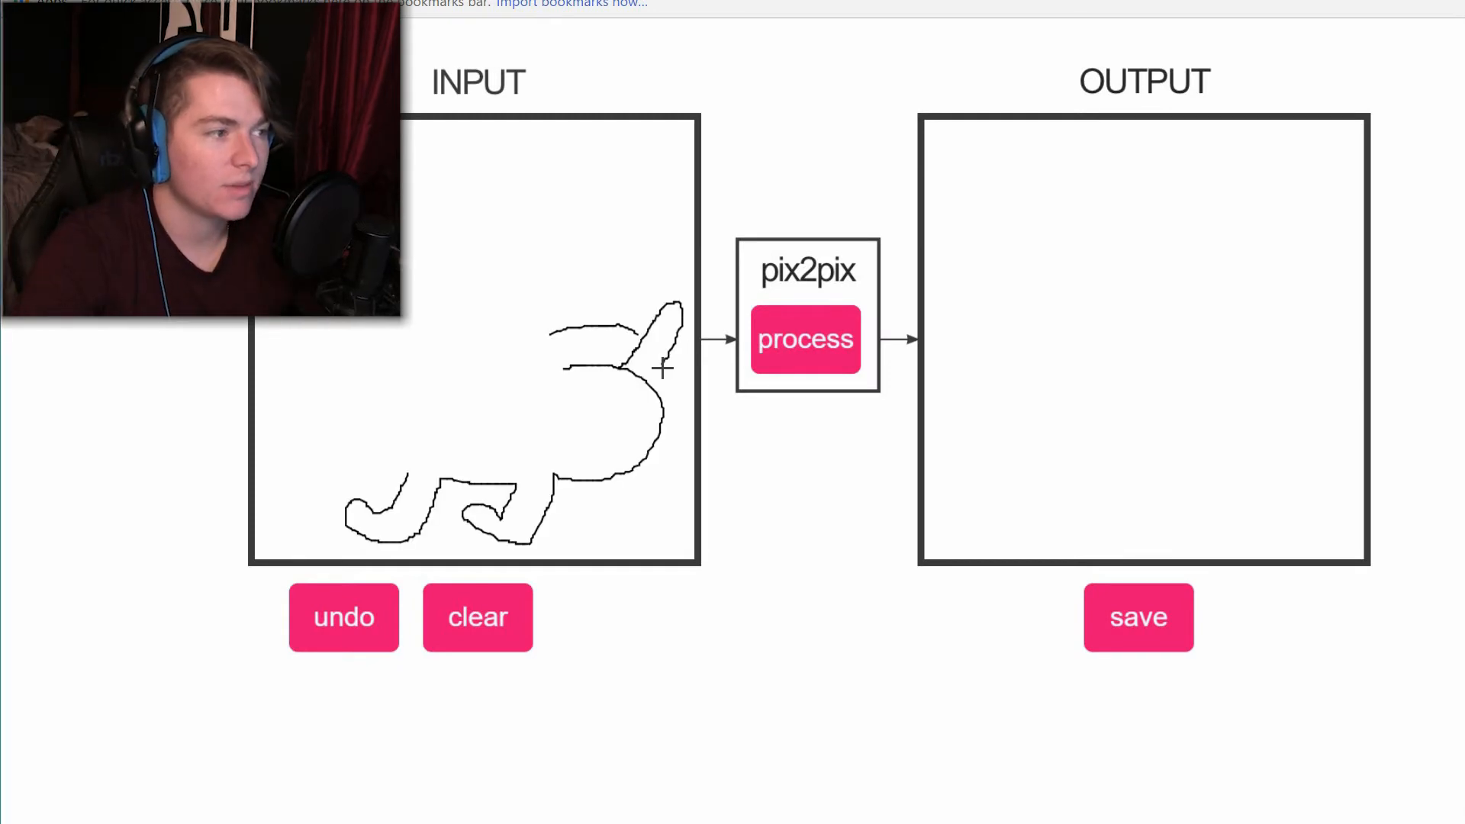
mouse_move(673, 386)
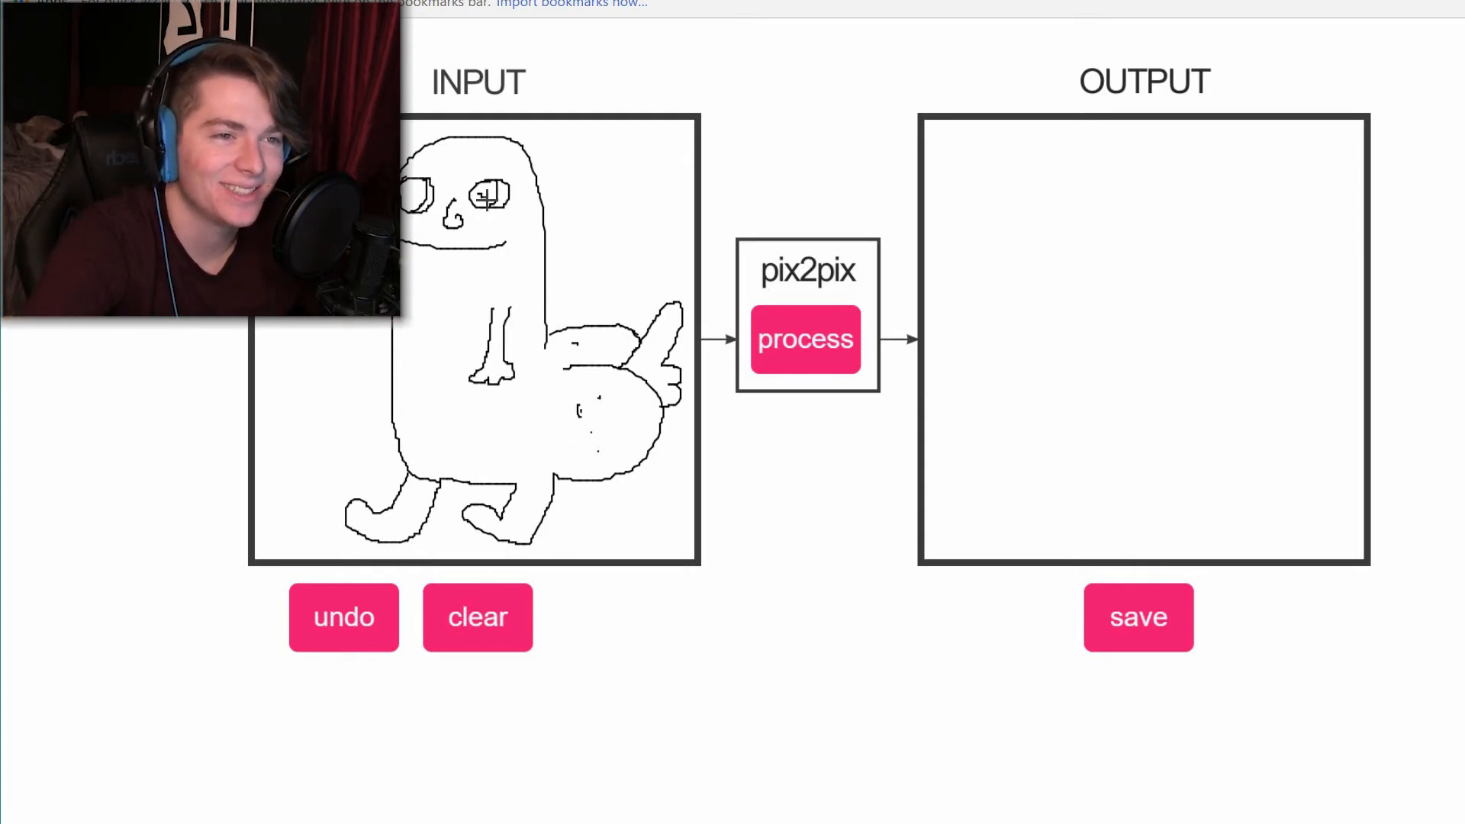
left_click(806, 338)
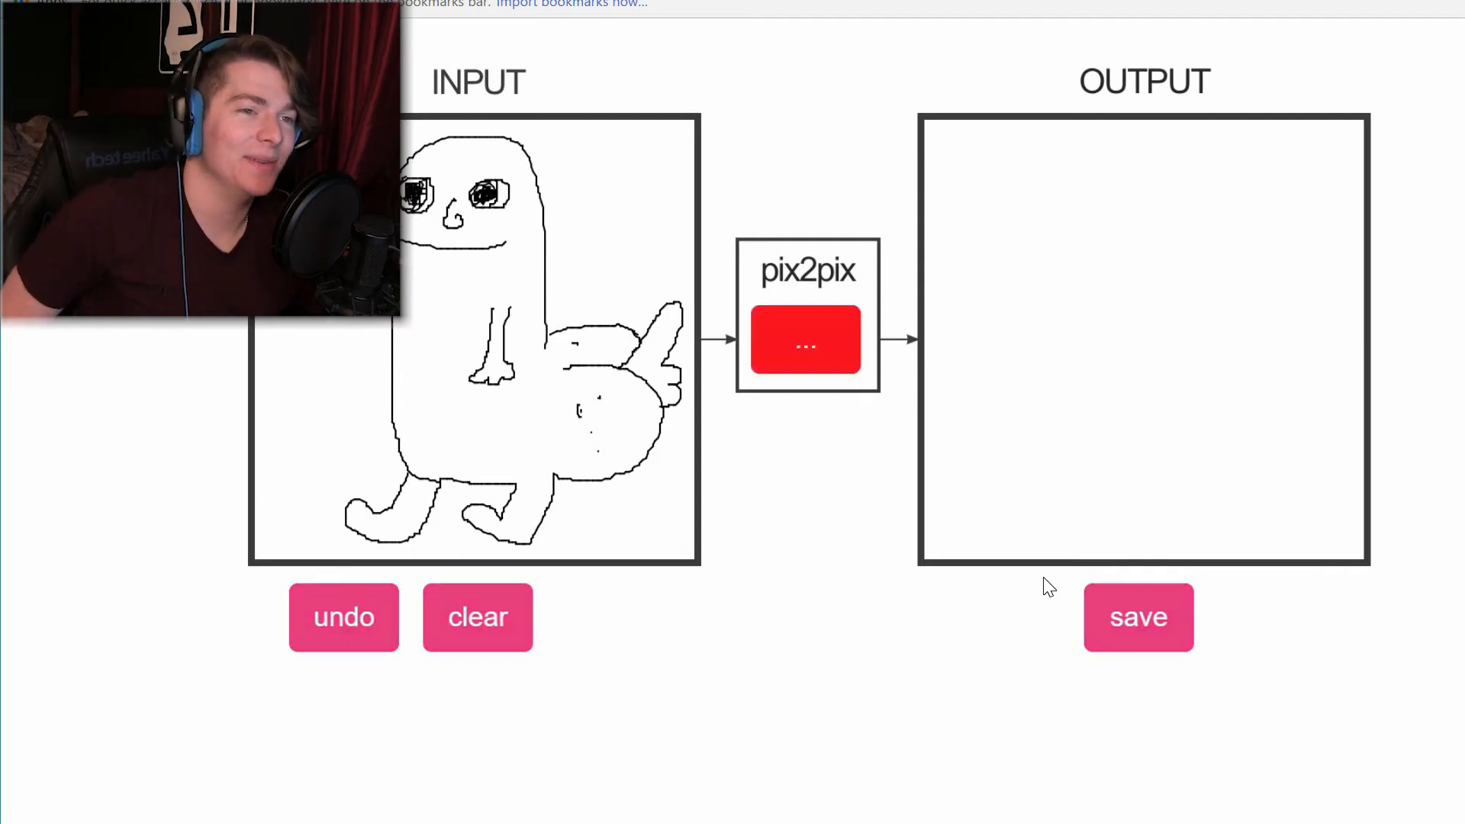
left_click(806, 338)
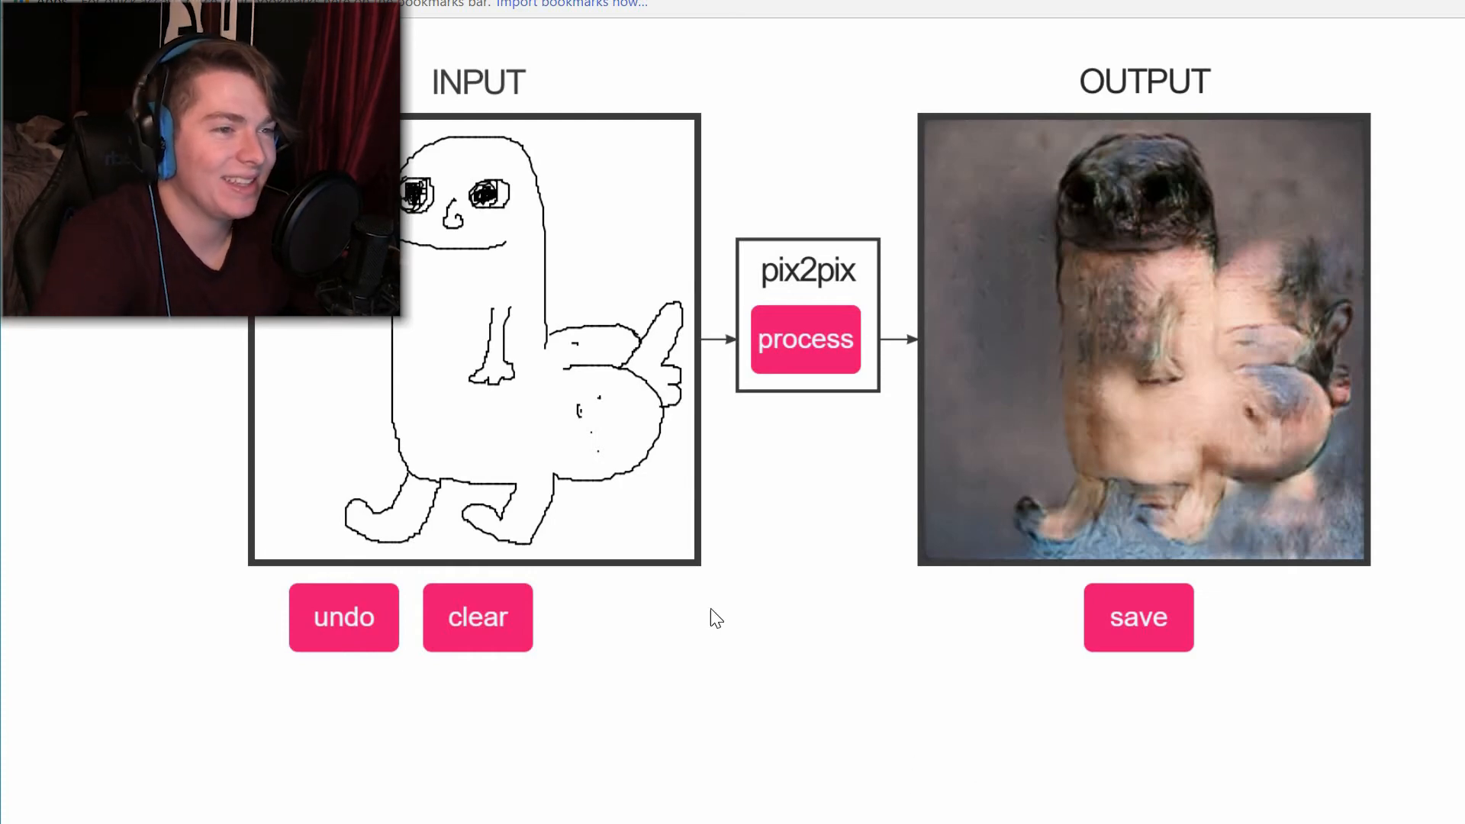
left_click(478, 617)
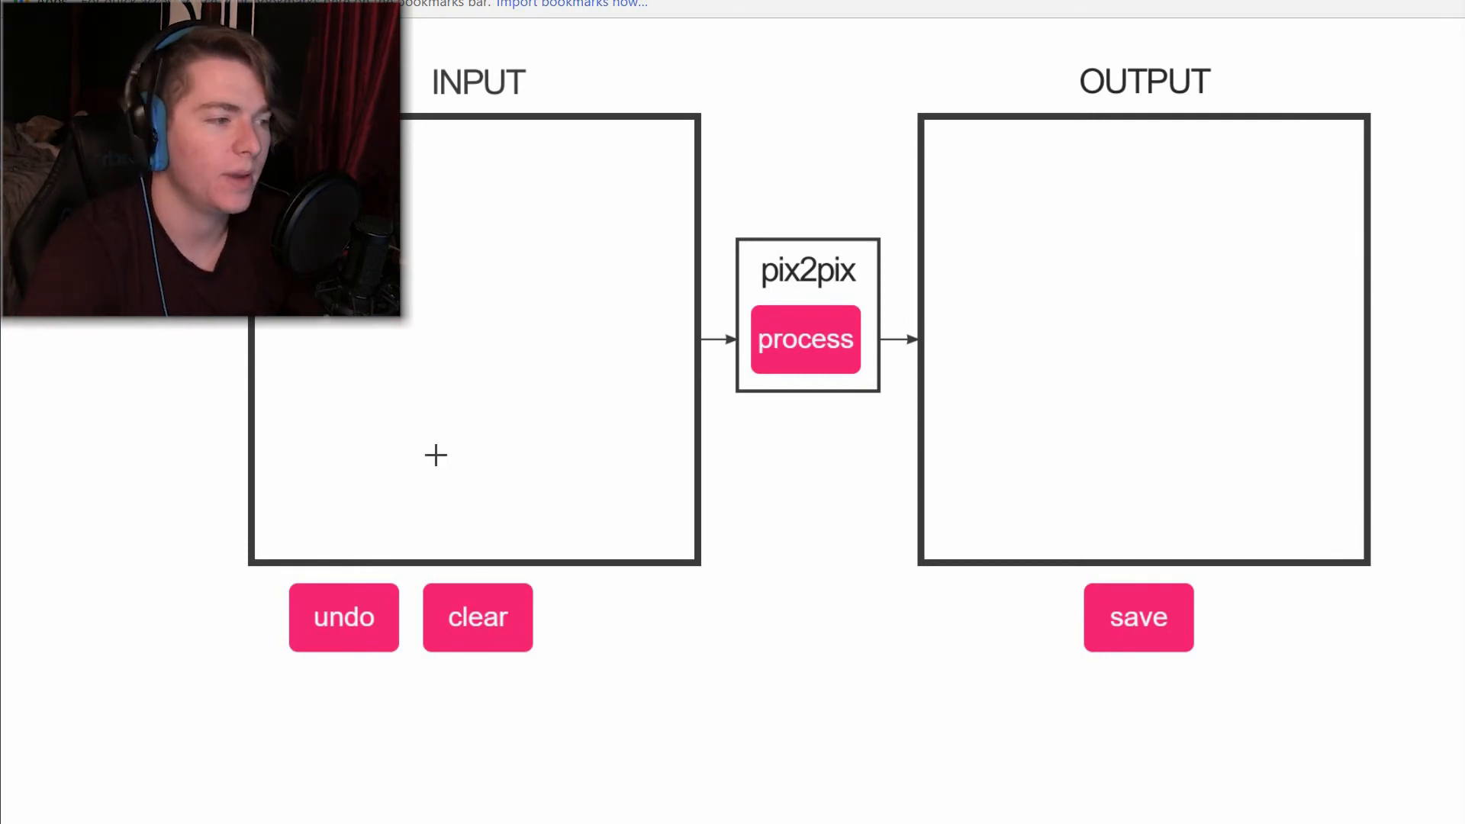
Sketch glasses-wearing Peter Griffin and convert him into a distorted photo-like face
left_click_drag(365, 318, 365, 504)
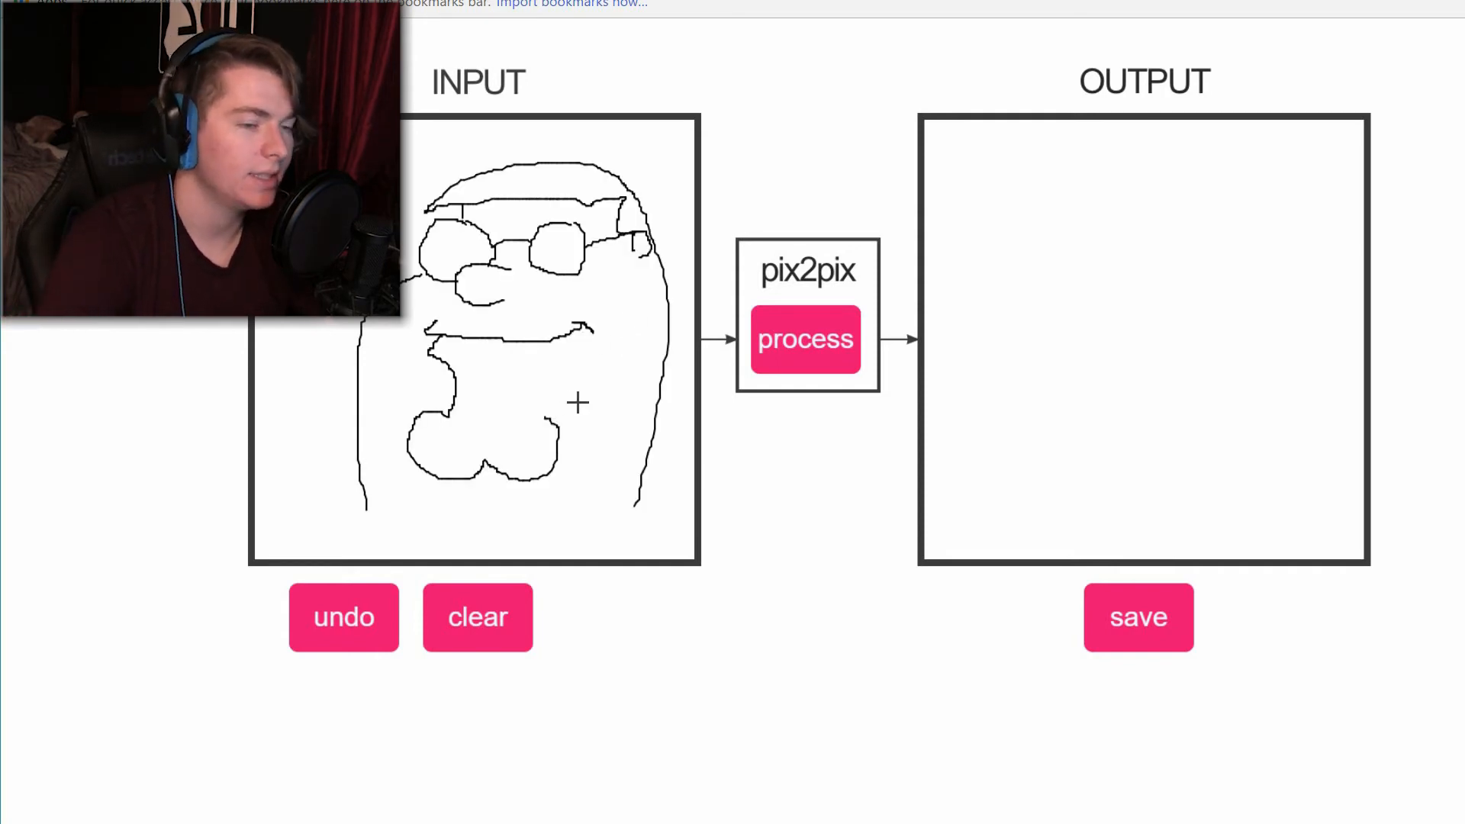
mouse_move(602, 296)
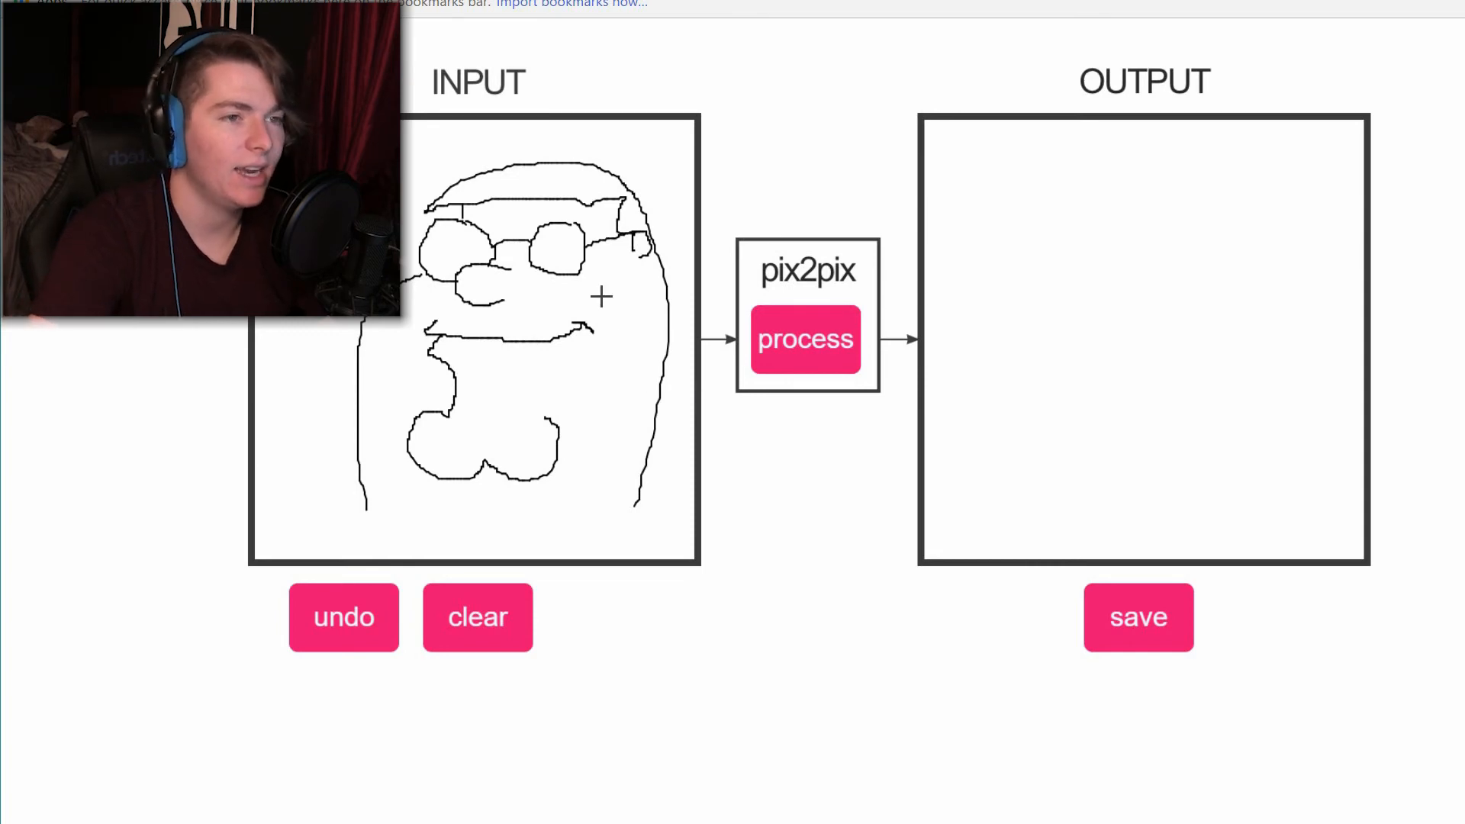
mouse_move(560, 253)
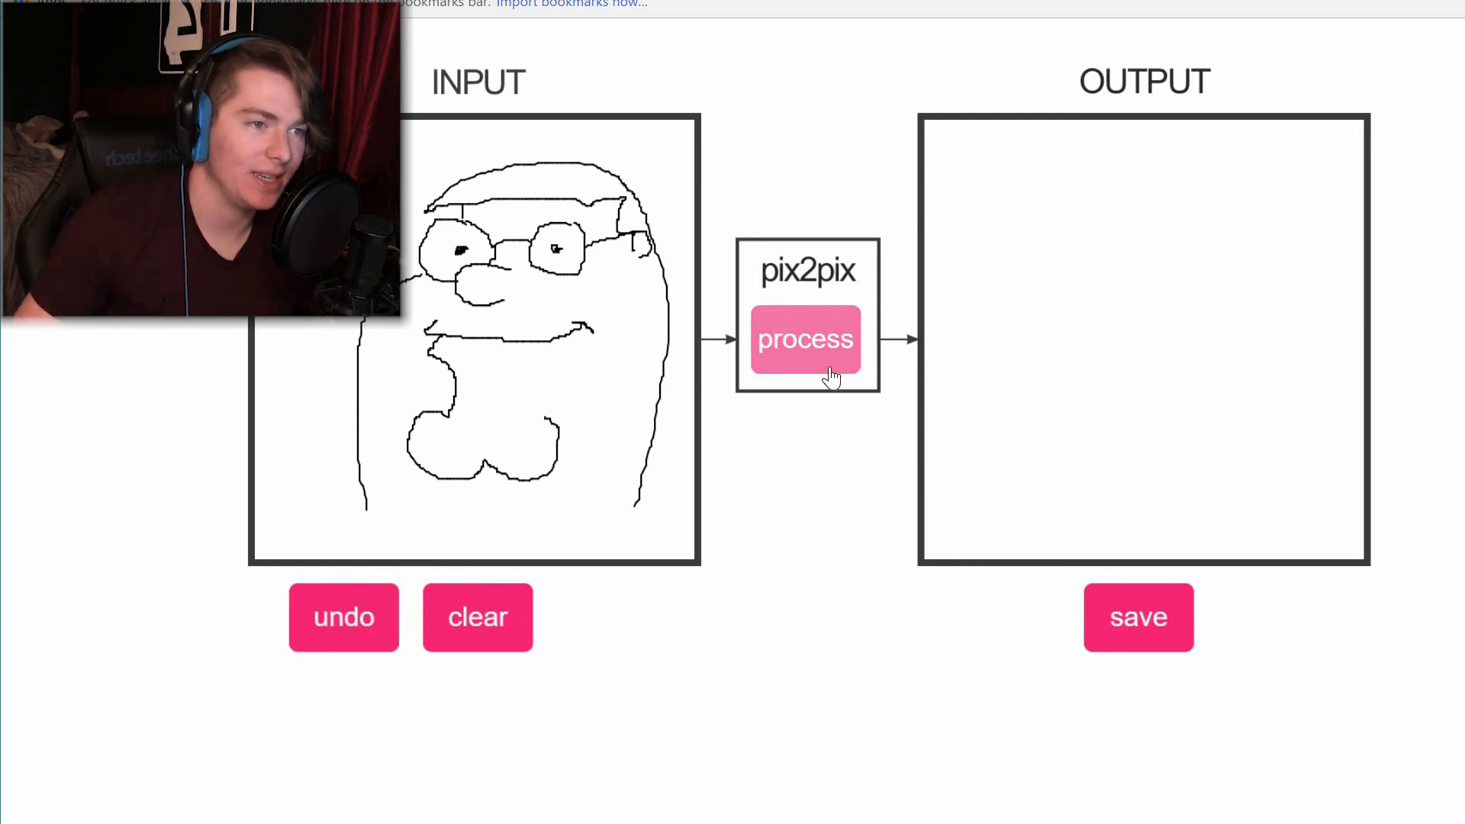
left_click(806, 339)
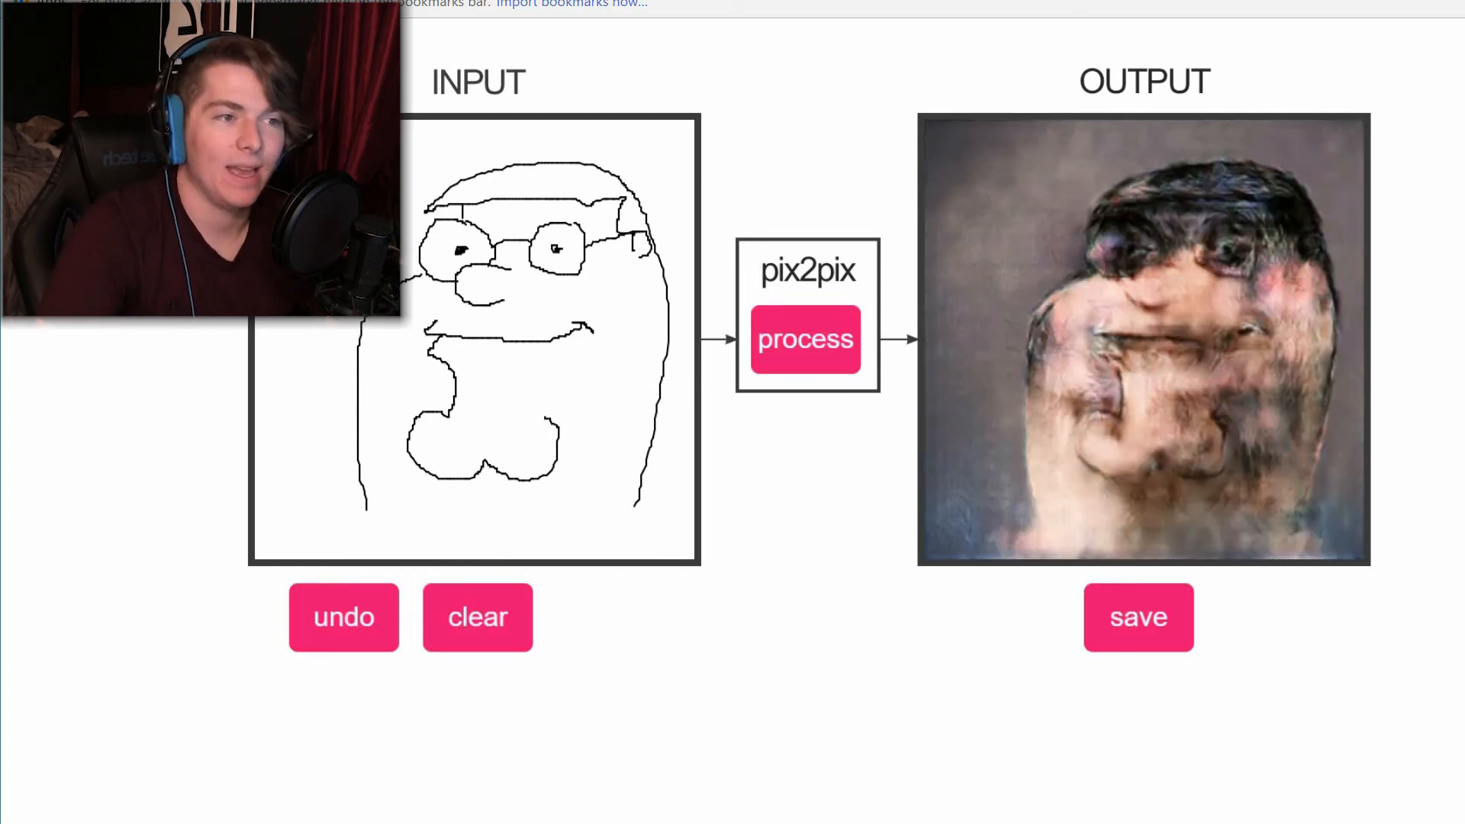